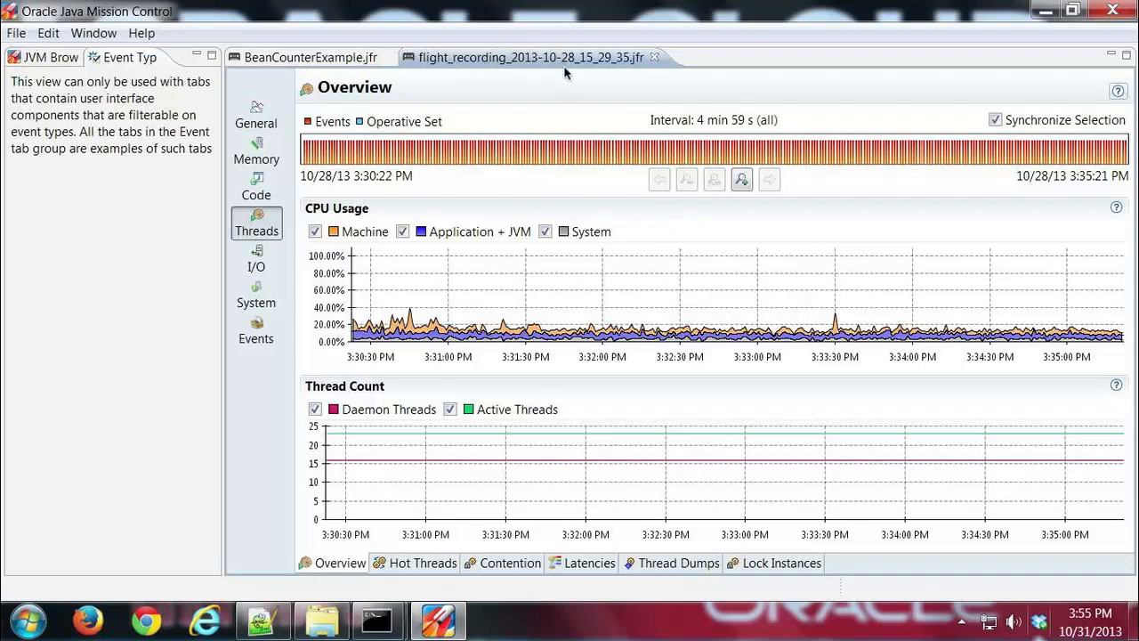
{"action": "mouse_move", "coordinate": [655, 245]}
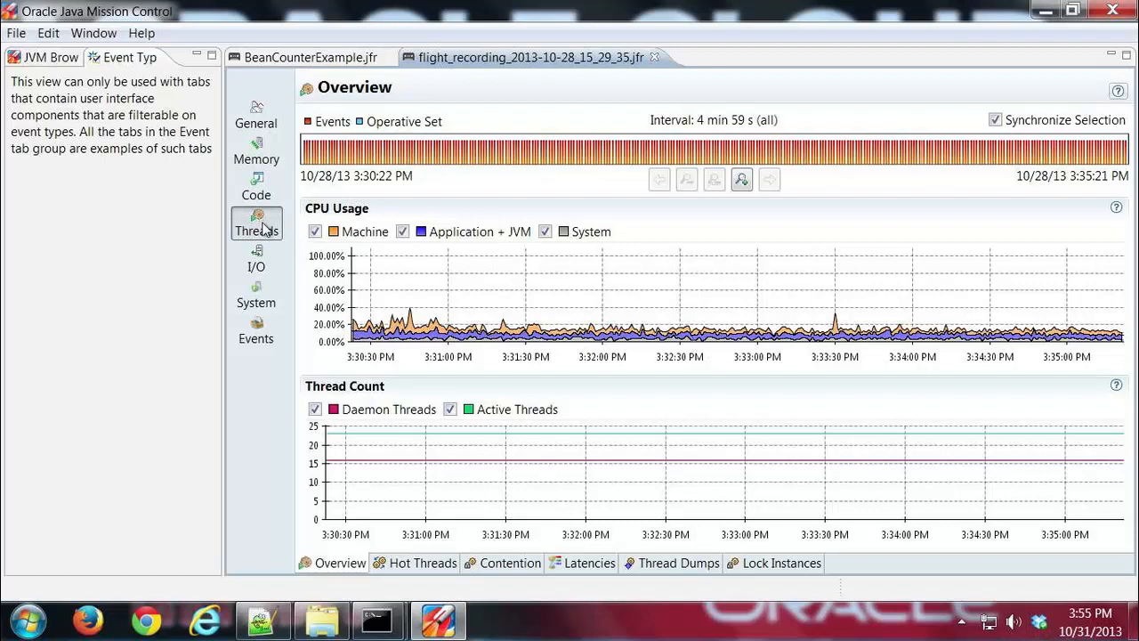
{"action": "mouse_move", "coordinate": [281, 228]}
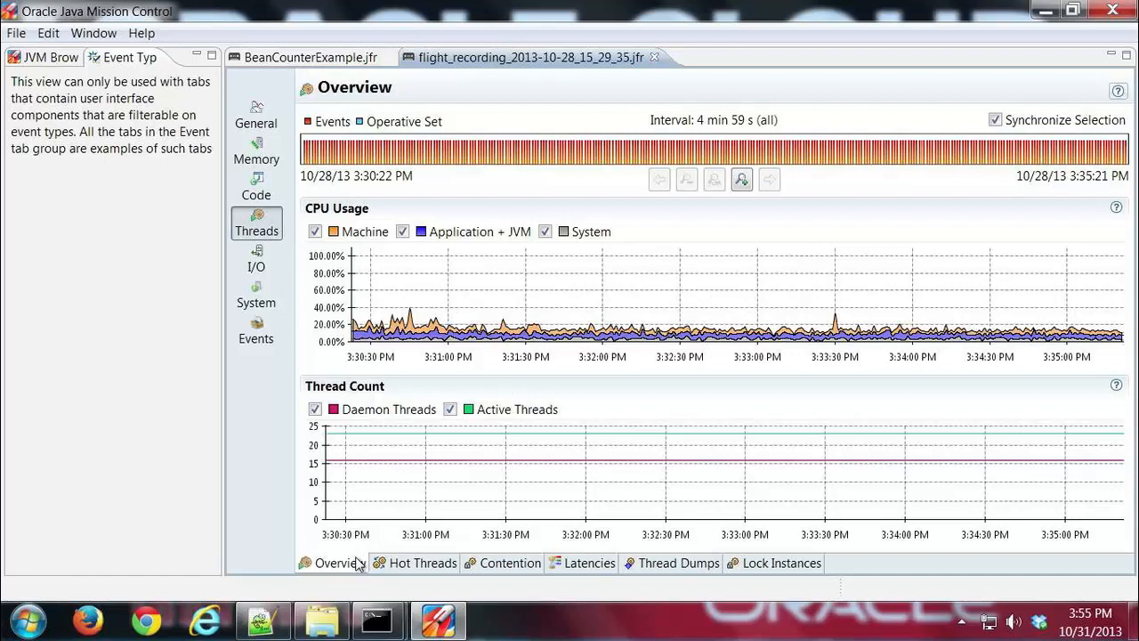
{"action": "mouse_move", "coordinate": [648, 224]}
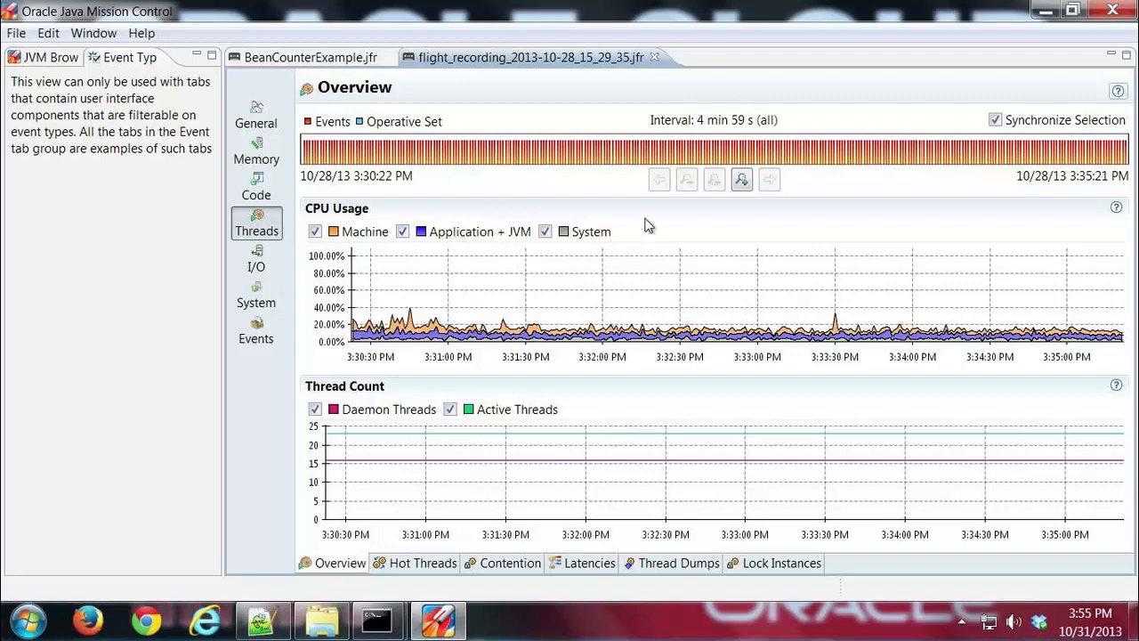
{"action": "mouse_move", "coordinate": [680, 281]}
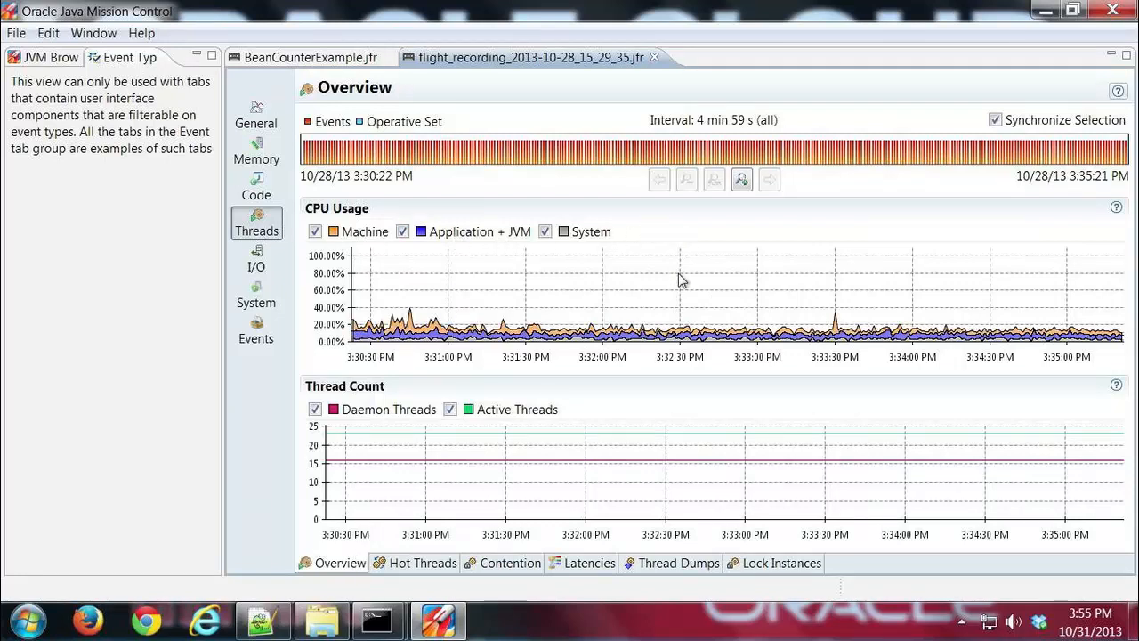
{"action": "mouse_move", "coordinate": [710, 269]}
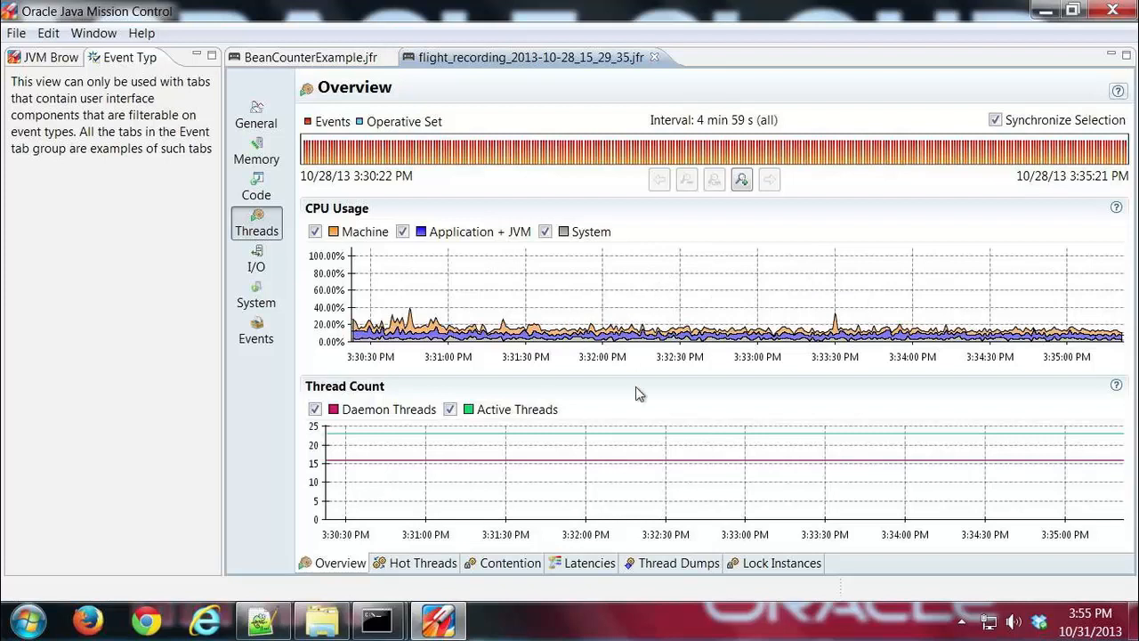
{"action": "mouse_move", "coordinate": [646, 467]}
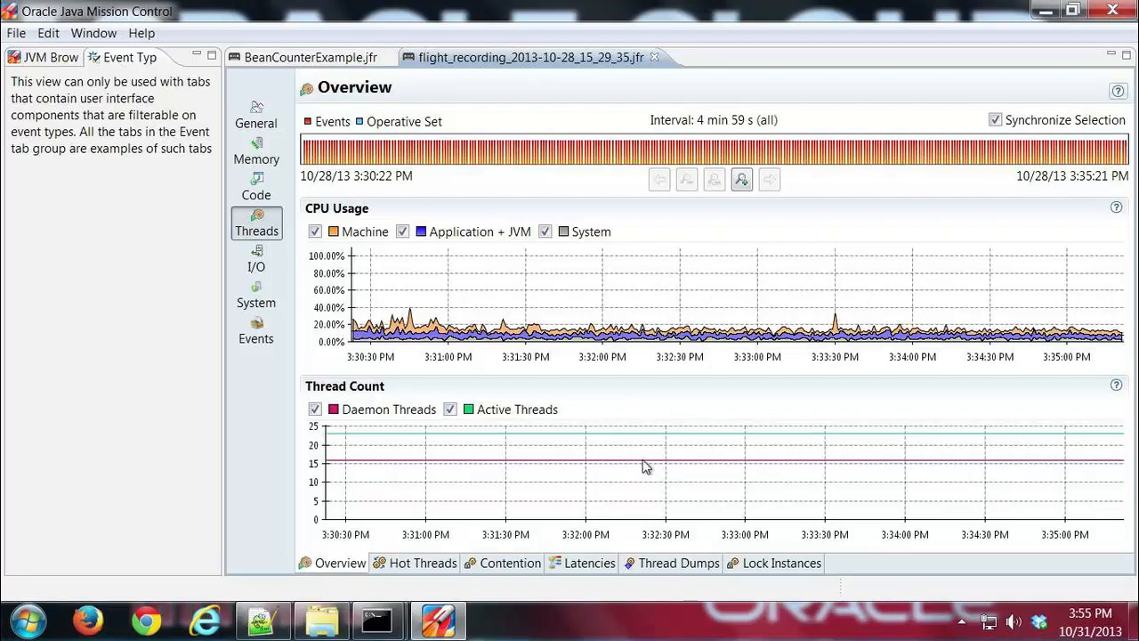
{"action": "mouse_move", "coordinate": [805, 292]}
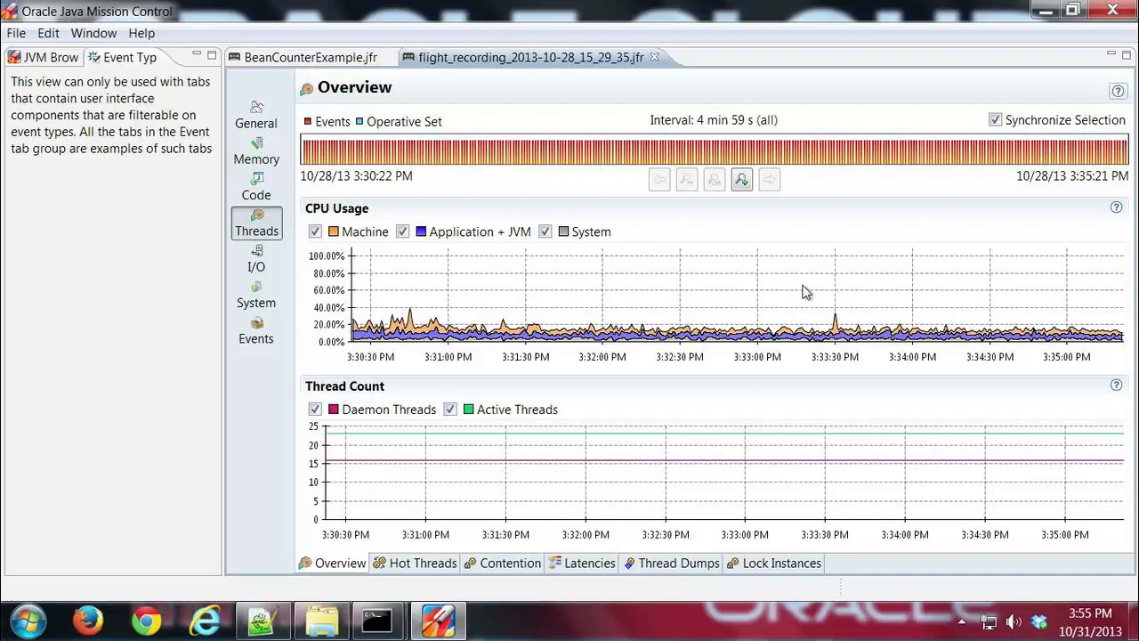
{"action": "mouse_move", "coordinate": [797, 263]}
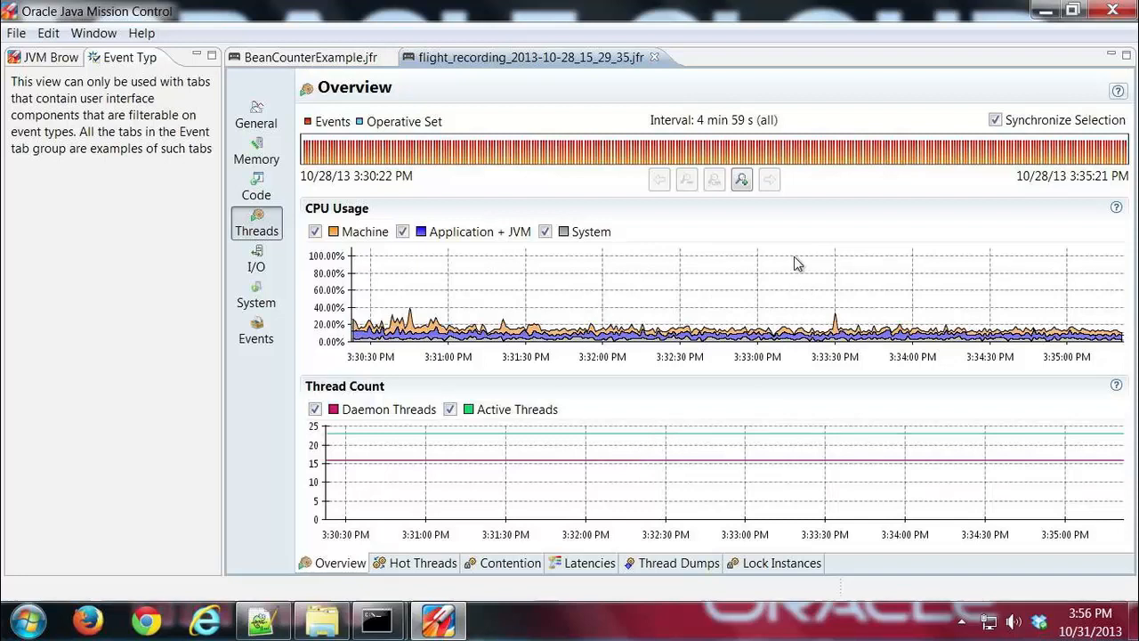
{"action": "mouse_move", "coordinate": [745, 239]}
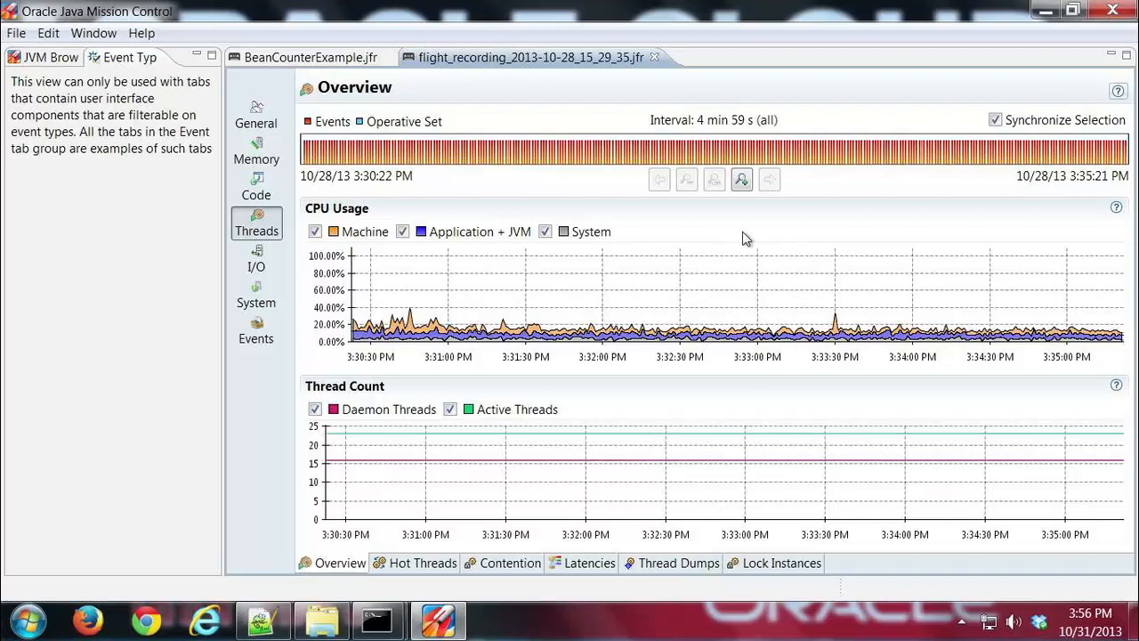
{"action": "mouse_move", "coordinate": [473, 530]}
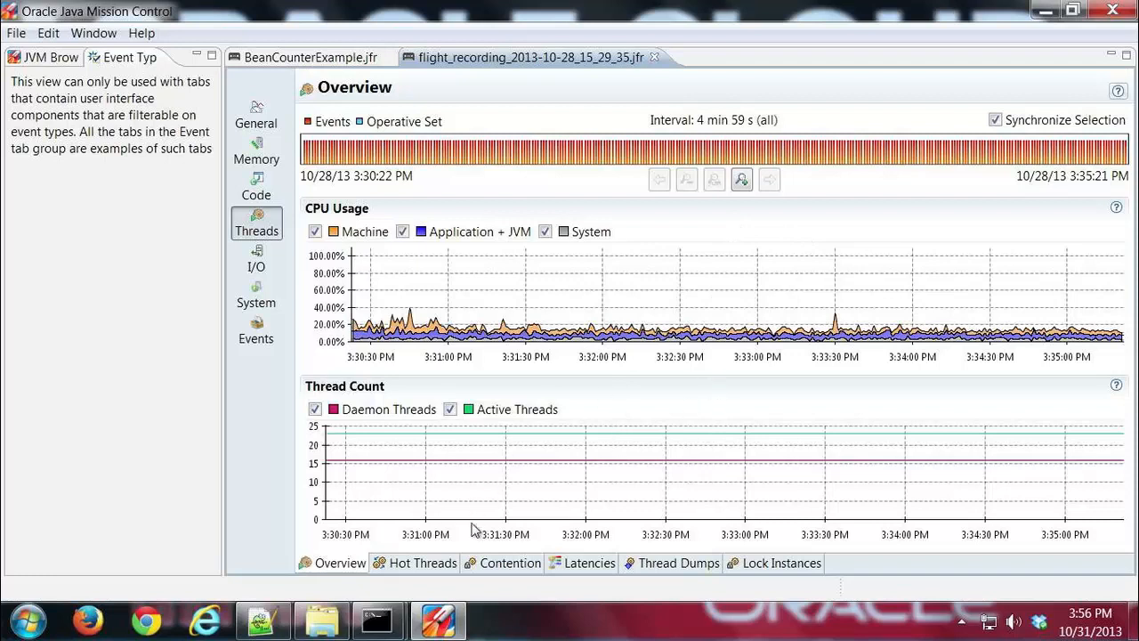
- Show Hot Threads, select AWT-EventQueue-0 and expand its sun.java2d.loops.RenderCache.get stack trace
{"action": "left_click", "coordinate": [421, 562]}
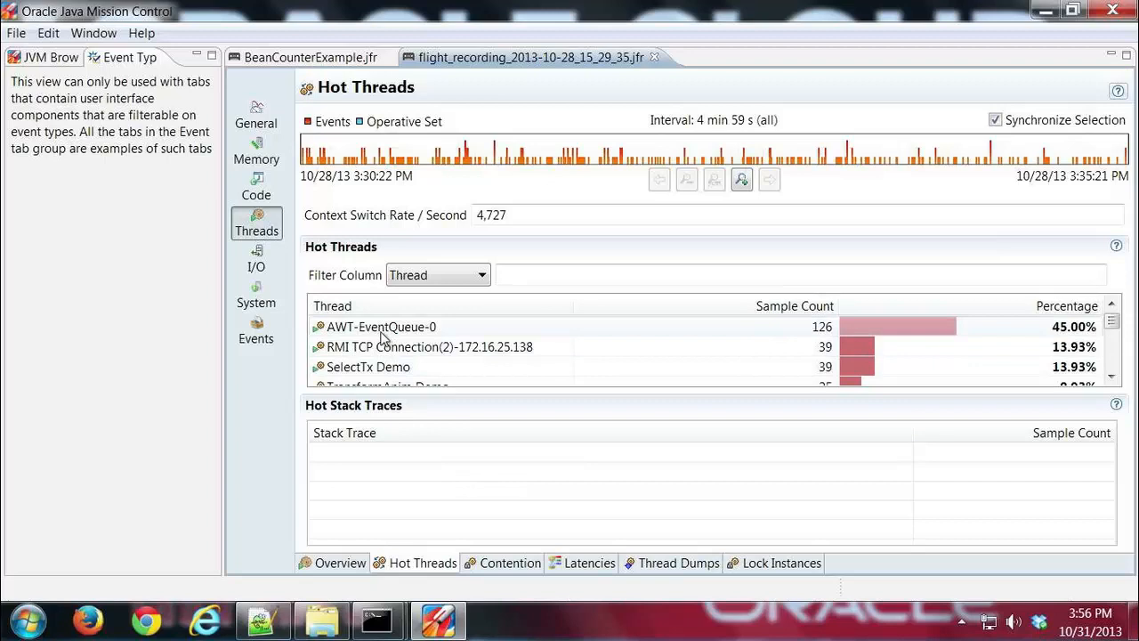
{"action": "mouse_move", "coordinate": [398, 335]}
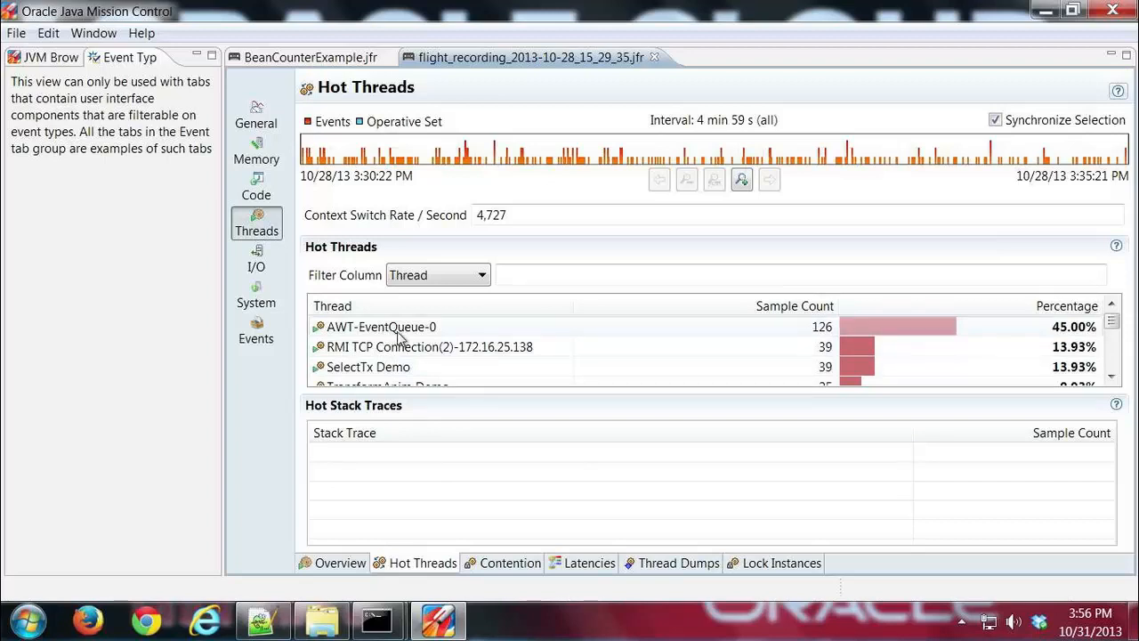
{"action": "mouse_move", "coordinate": [401, 334]}
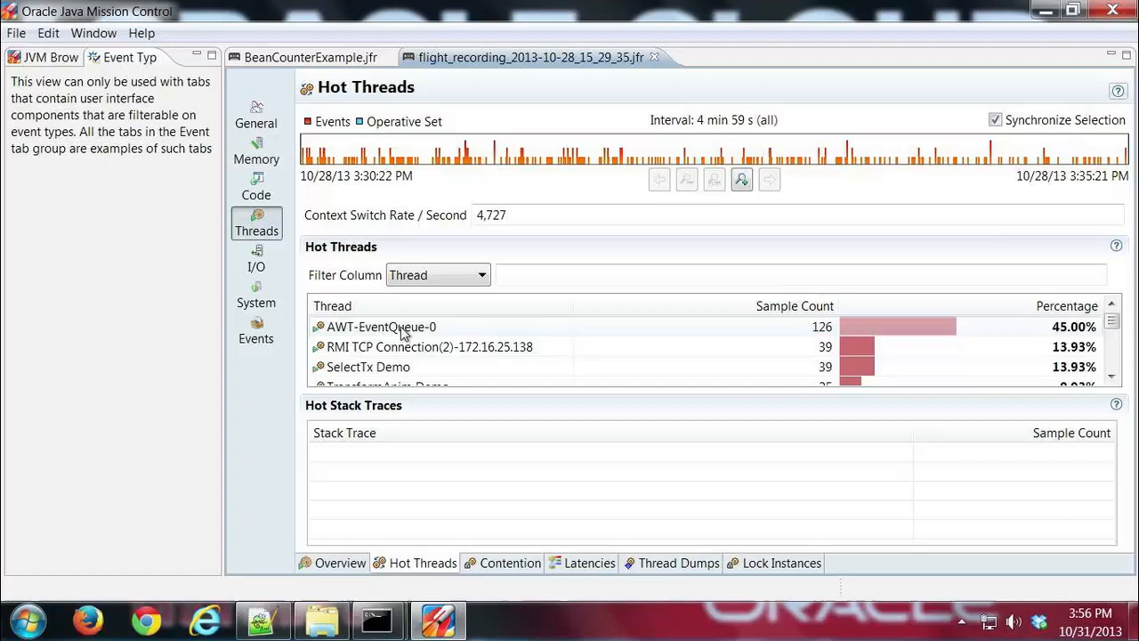
{"action": "left_click", "coordinate": [381, 327]}
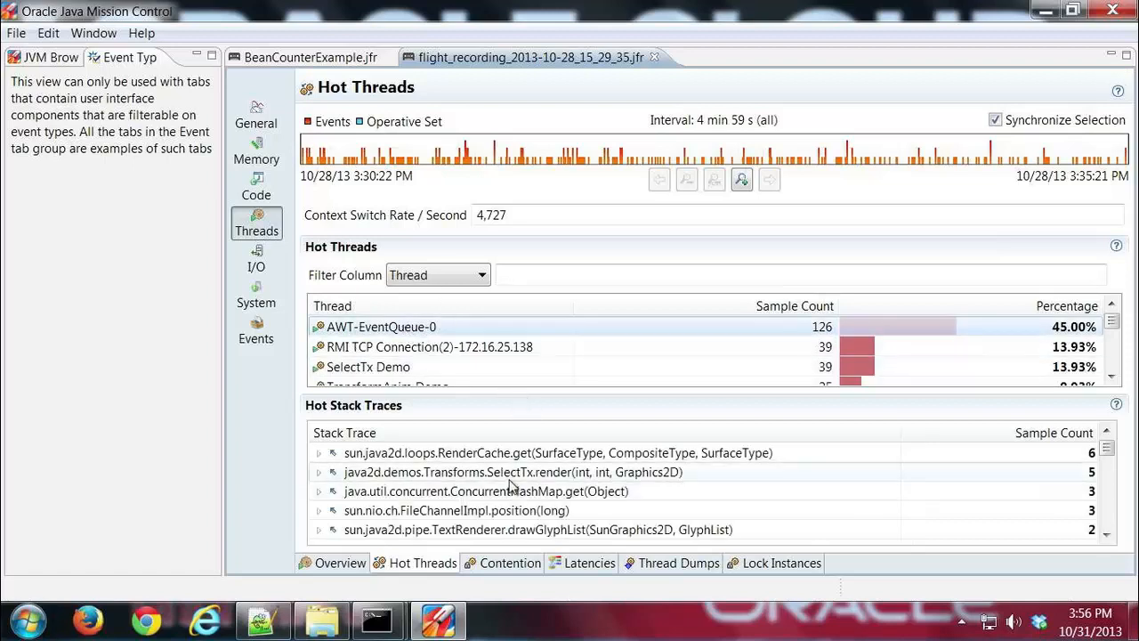
{"action": "mouse_move", "coordinate": [534, 469]}
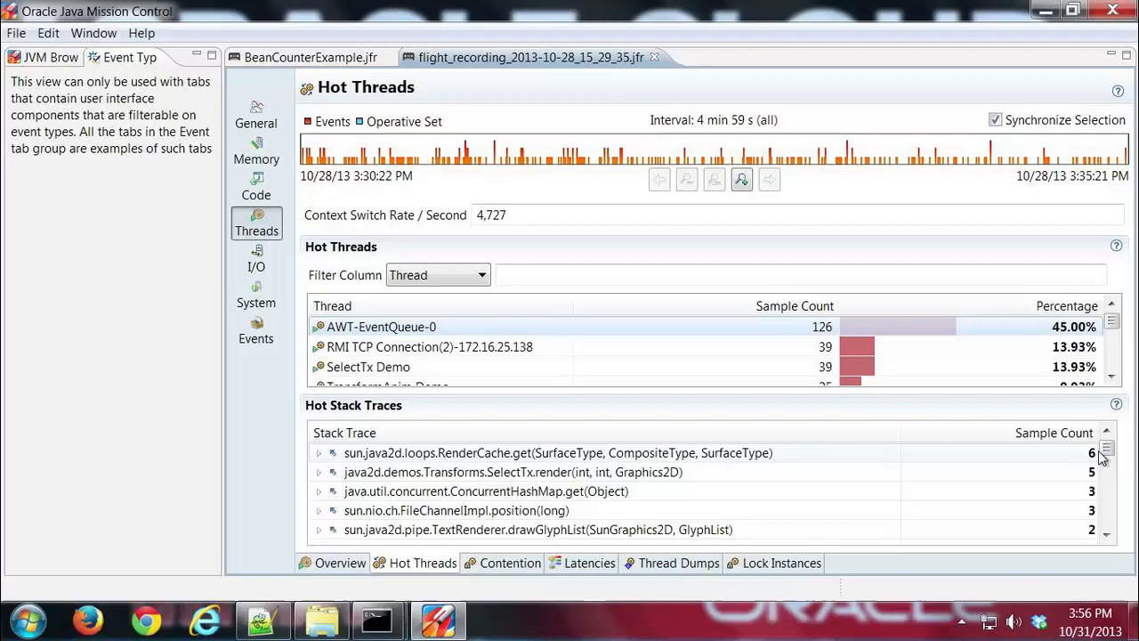
{"action": "left_click", "coordinate": [1107, 454]}
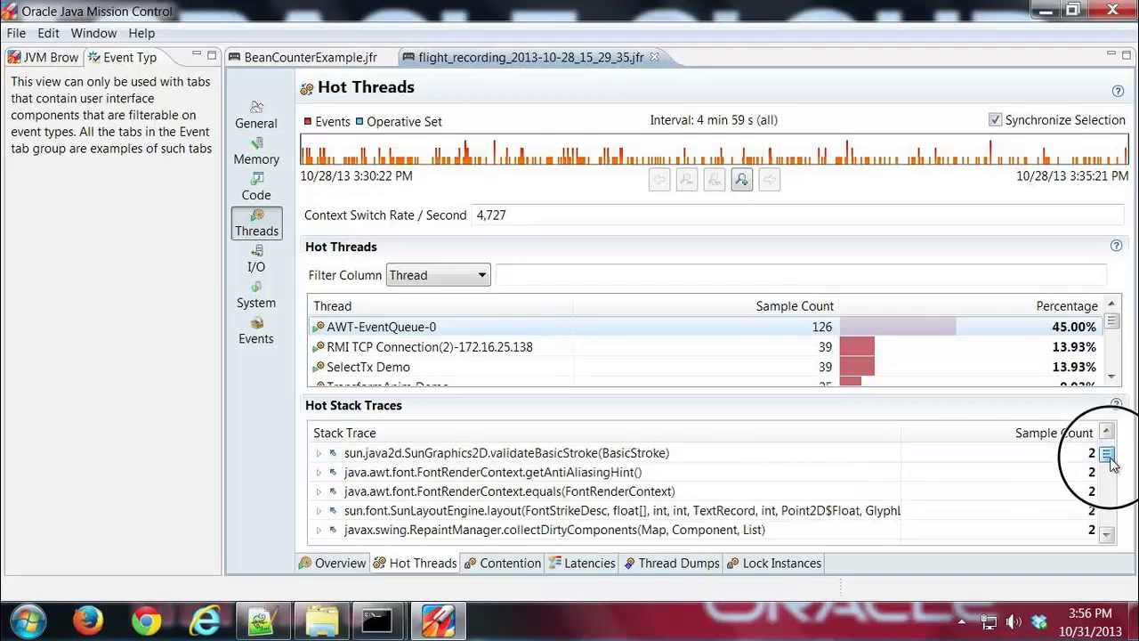
{"action": "left_click", "coordinate": [1107, 454]}
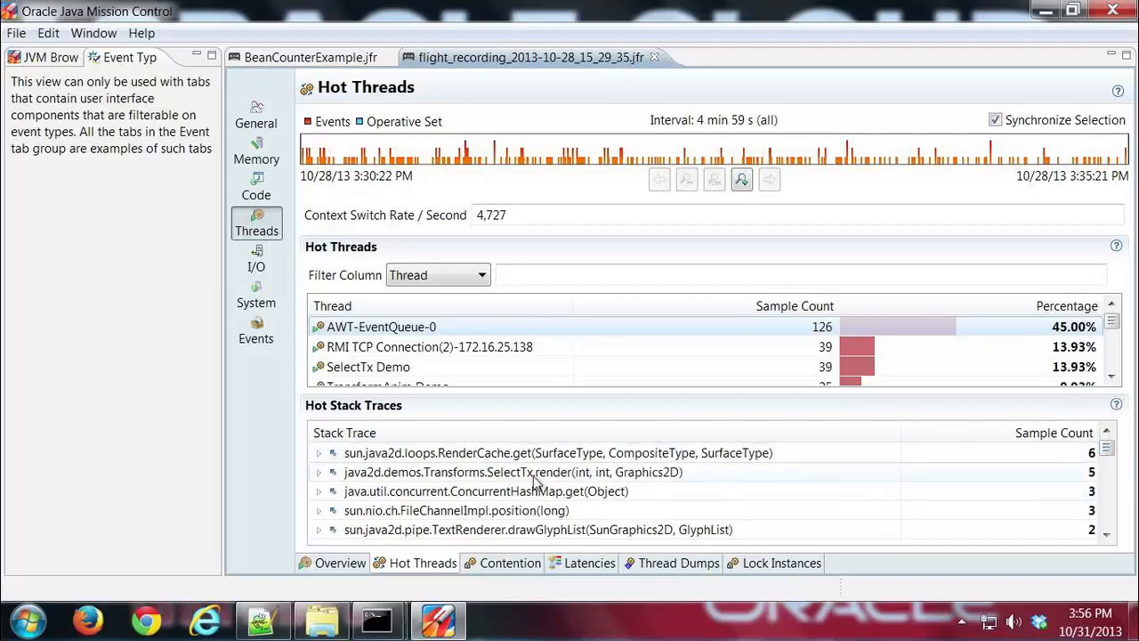
{"action": "mouse_move", "coordinate": [469, 477]}
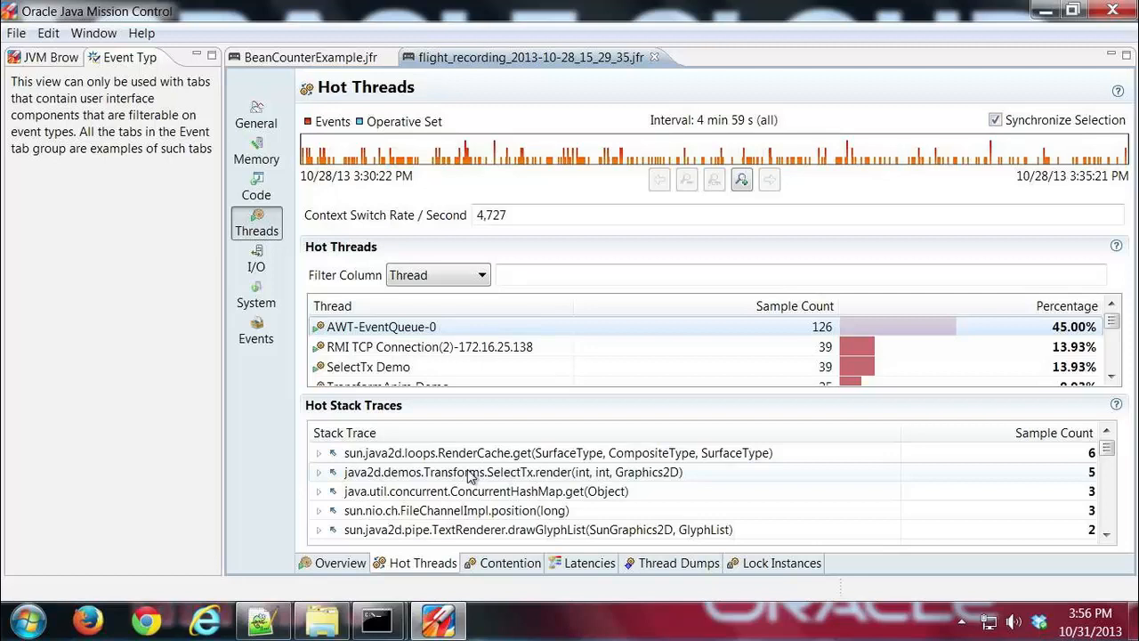
{"action": "left_click", "coordinate": [559, 454]}
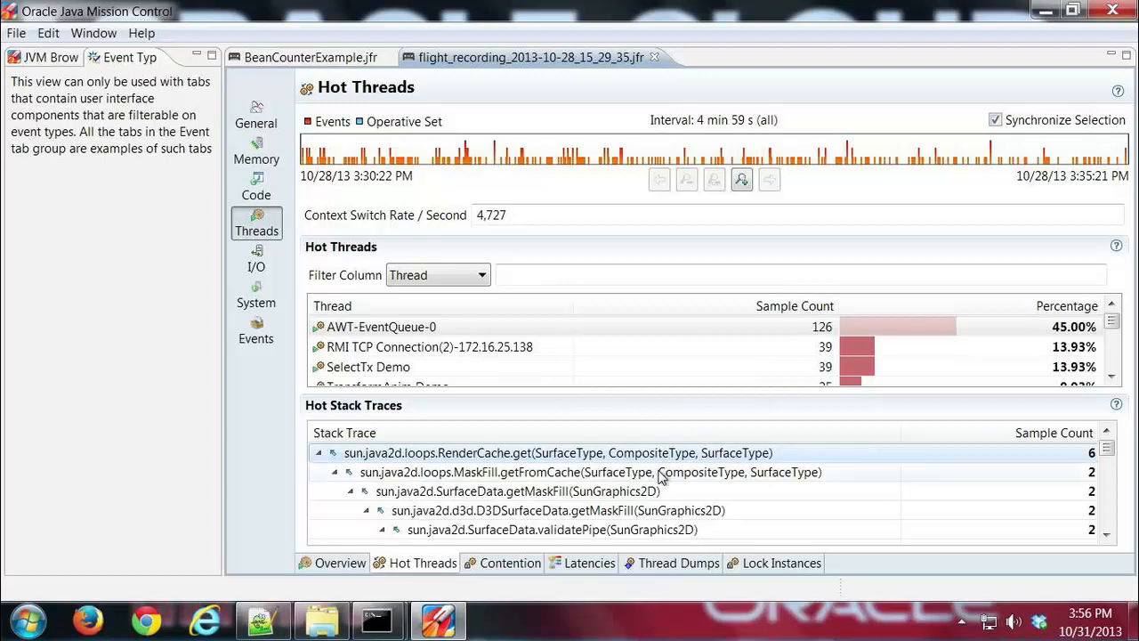
{"action": "mouse_move", "coordinate": [637, 473]}
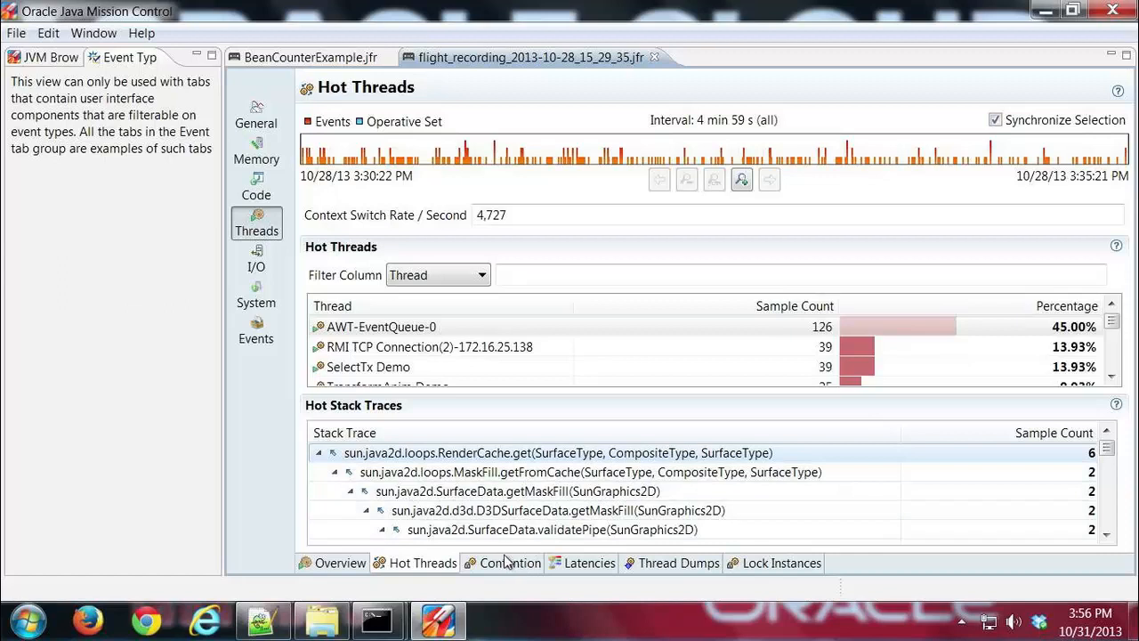
- Show the Contention page, whose top blocking locks and stack trace tables are empty
{"action": "left_click", "coordinate": [509, 563]}
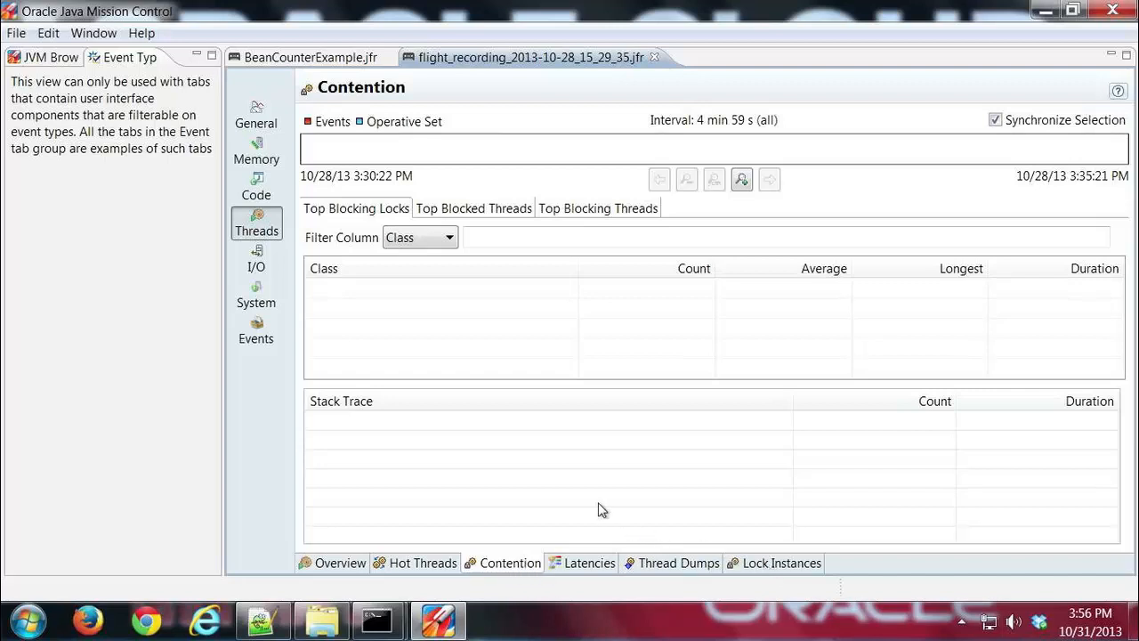
{"action": "mouse_move", "coordinate": [578, 455]}
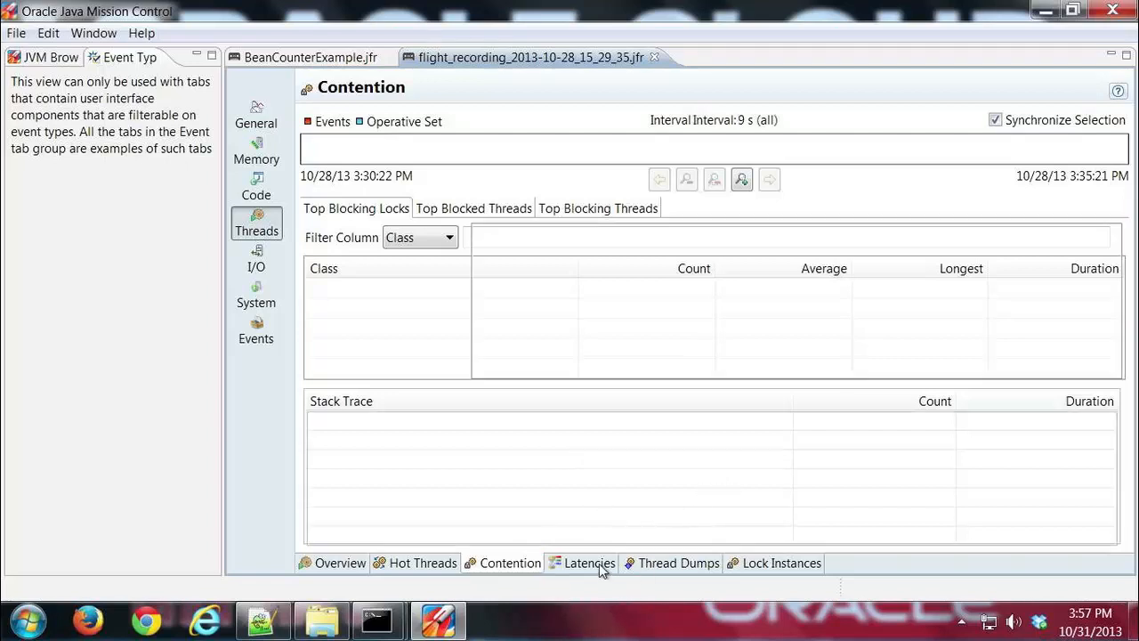
- Show the Latencies page with its pie chart and event-type table of Java latencies
{"action": "left_click", "coordinate": [589, 563]}
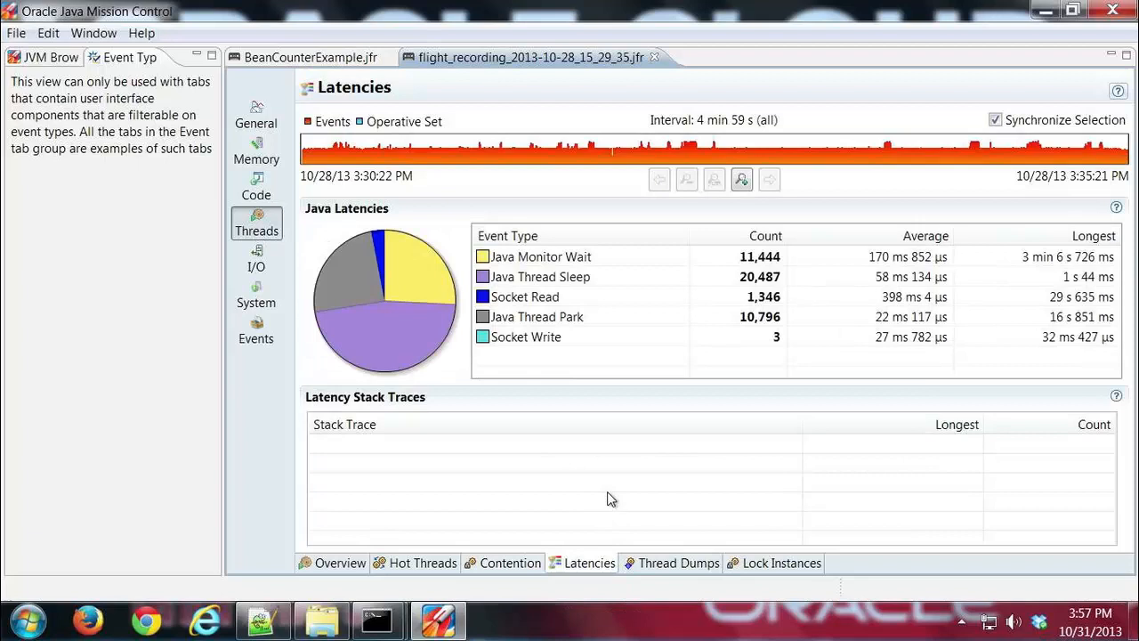
{"action": "mouse_move", "coordinate": [615, 488]}
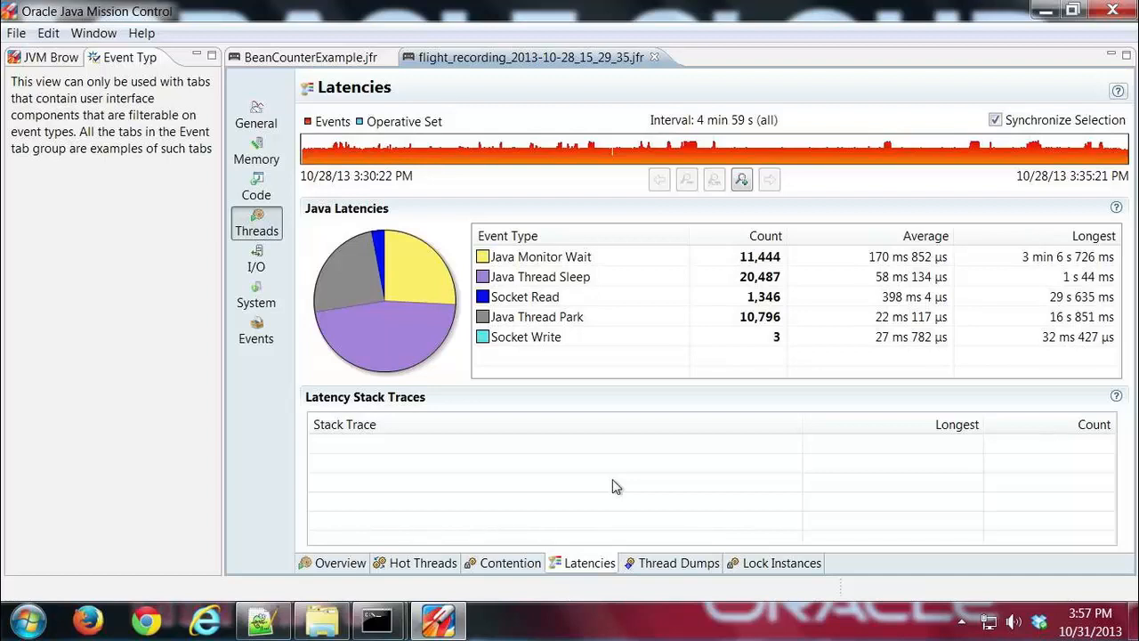
{"action": "mouse_move", "coordinate": [591, 335]}
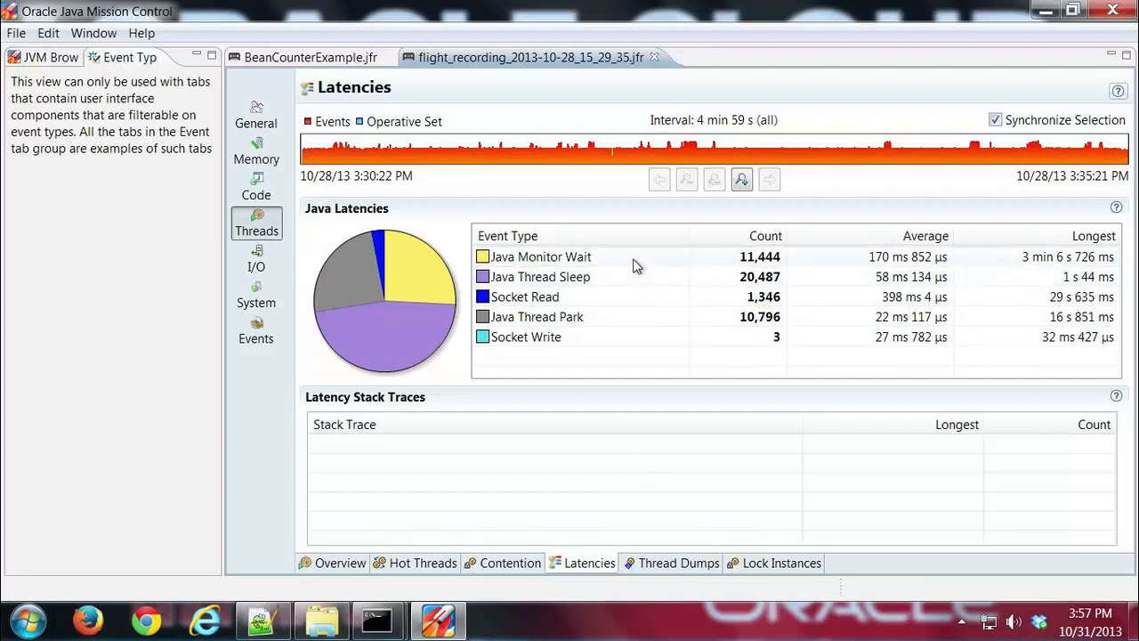
{"action": "mouse_move", "coordinate": [637, 270]}
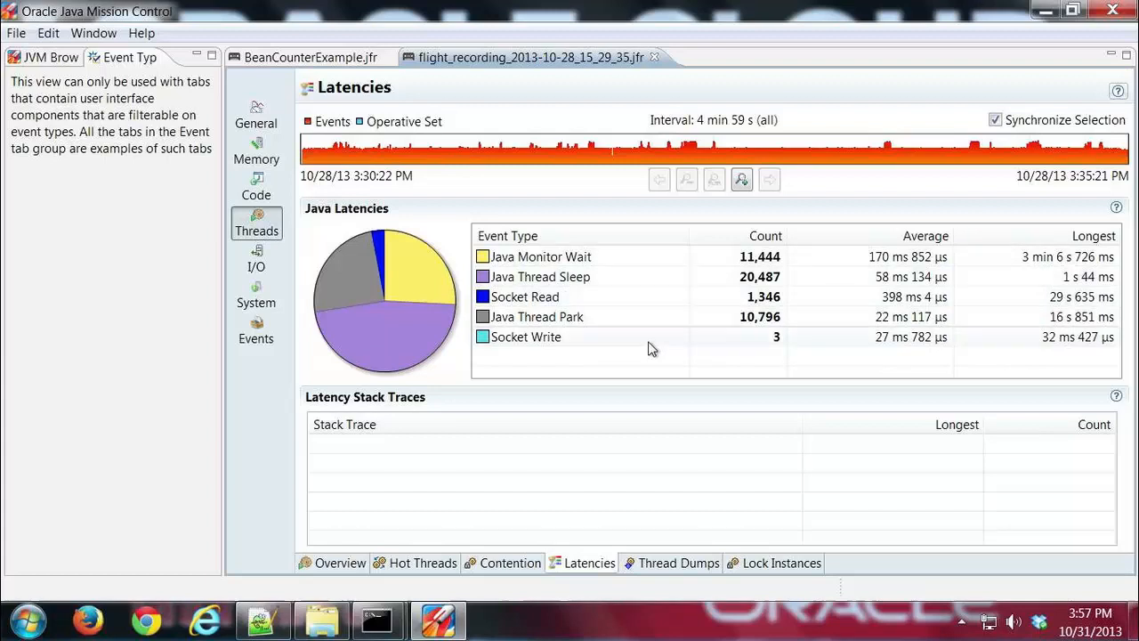
- Show Thread Dumps and display the full dump captured 10/28/13 3:31:22.334 PM
{"action": "left_click", "coordinate": [678, 563]}
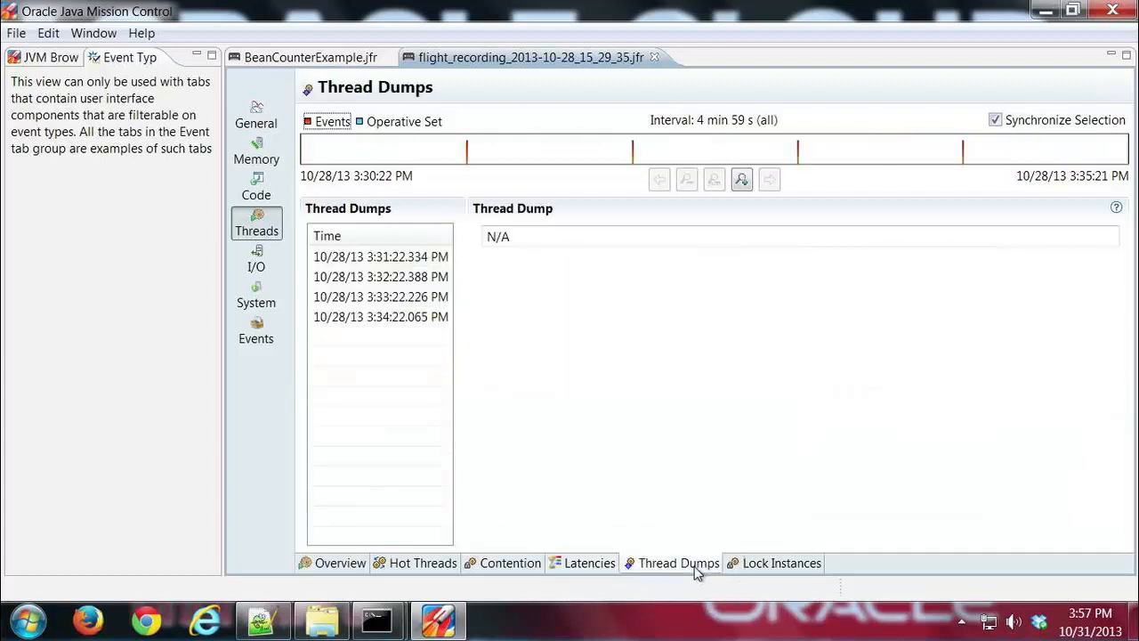
{"action": "mouse_move", "coordinate": [698, 457]}
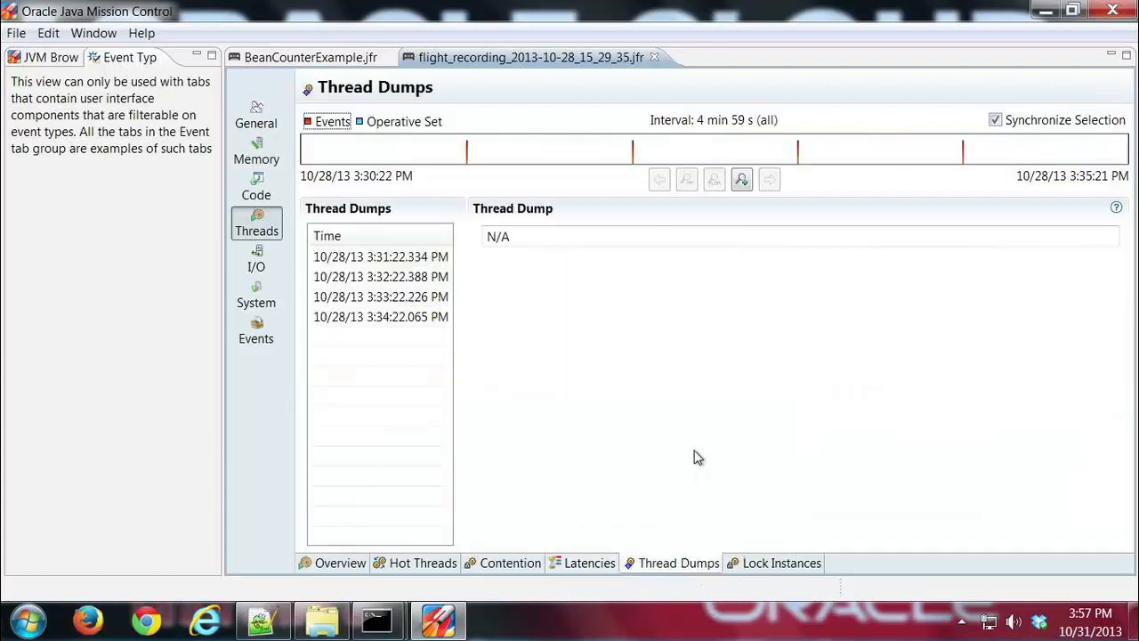
{"action": "mouse_move", "coordinate": [598, 339]}
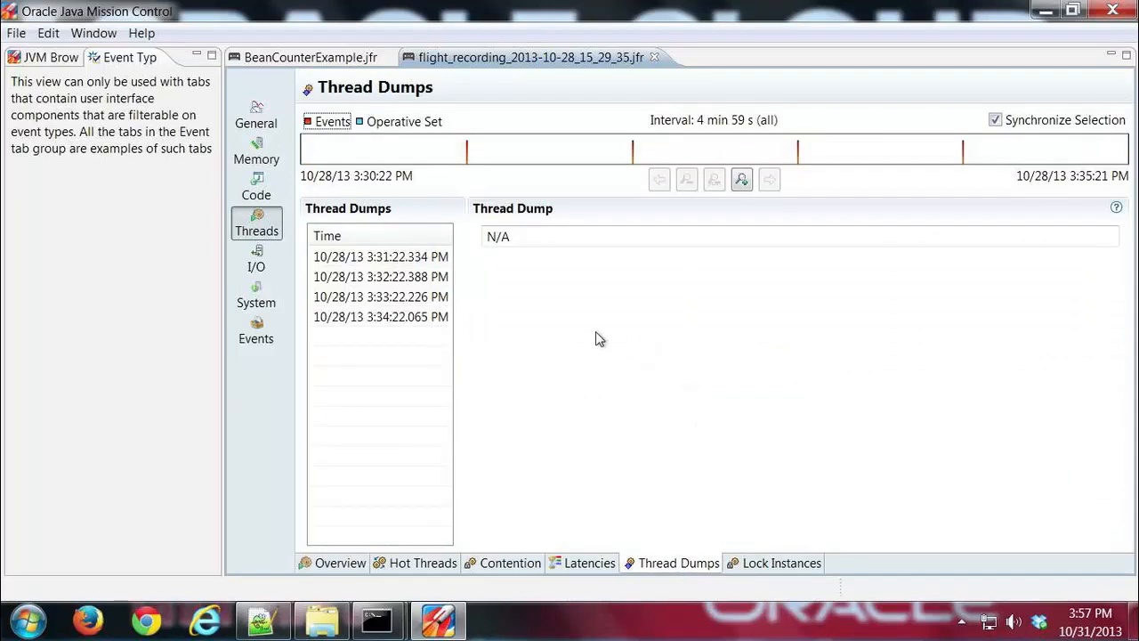
{"action": "left_click", "coordinate": [327, 235]}
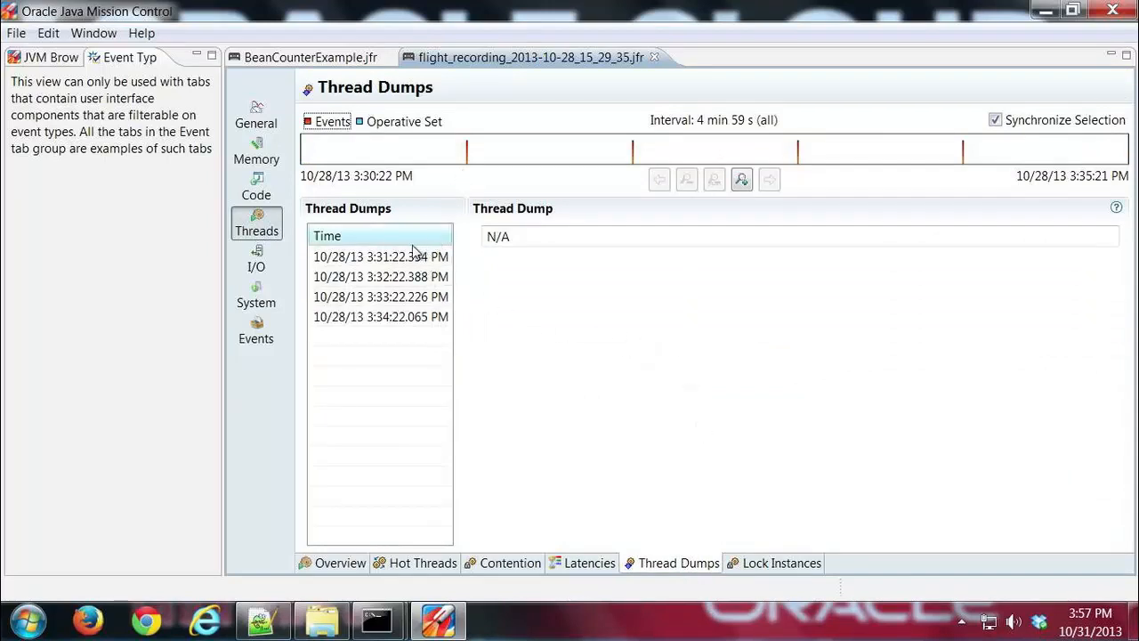
{"action": "left_click", "coordinate": [381, 257]}
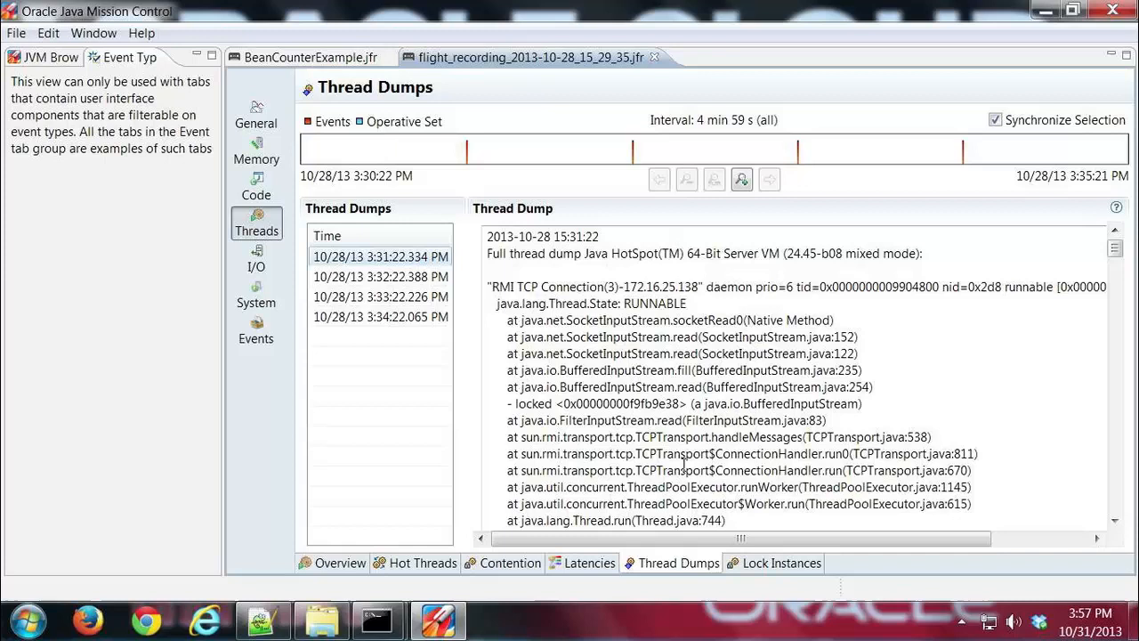
{"action": "mouse_move", "coordinate": [787, 345]}
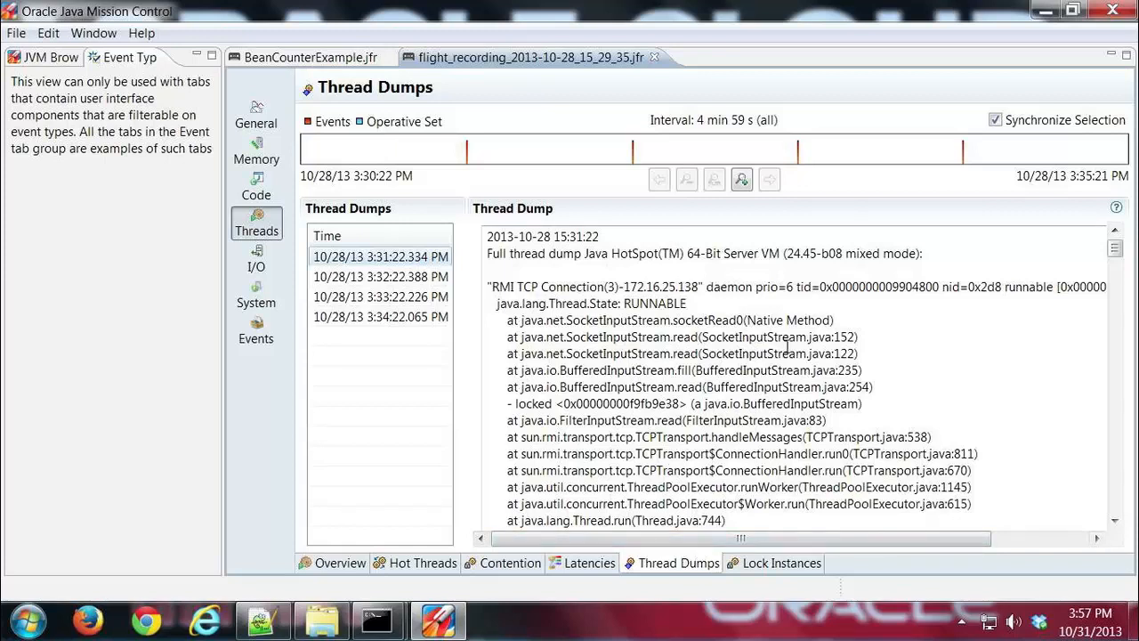
{"action": "mouse_move", "coordinate": [790, 347]}
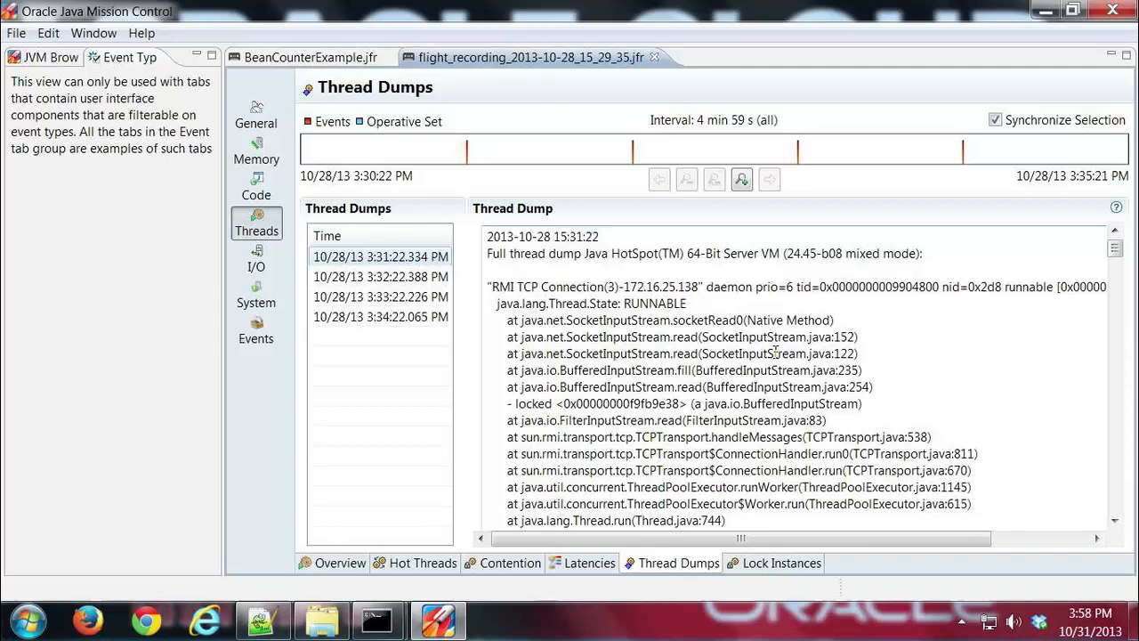
{"action": "mouse_move", "coordinate": [970, 274]}
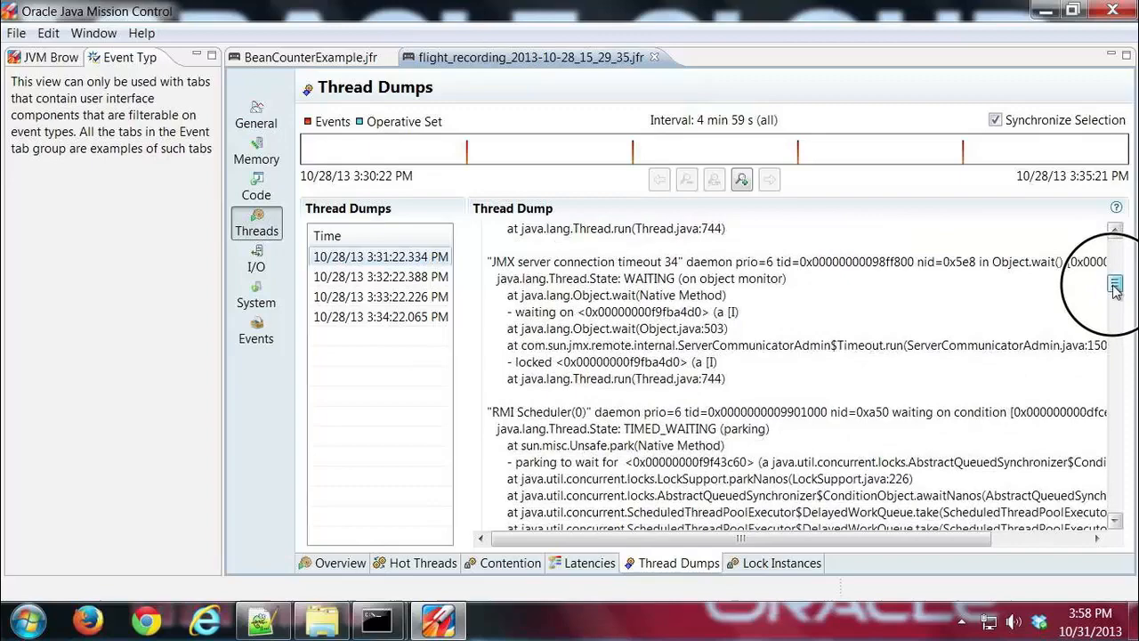
{"action": "left_click", "coordinate": [1114, 283]}
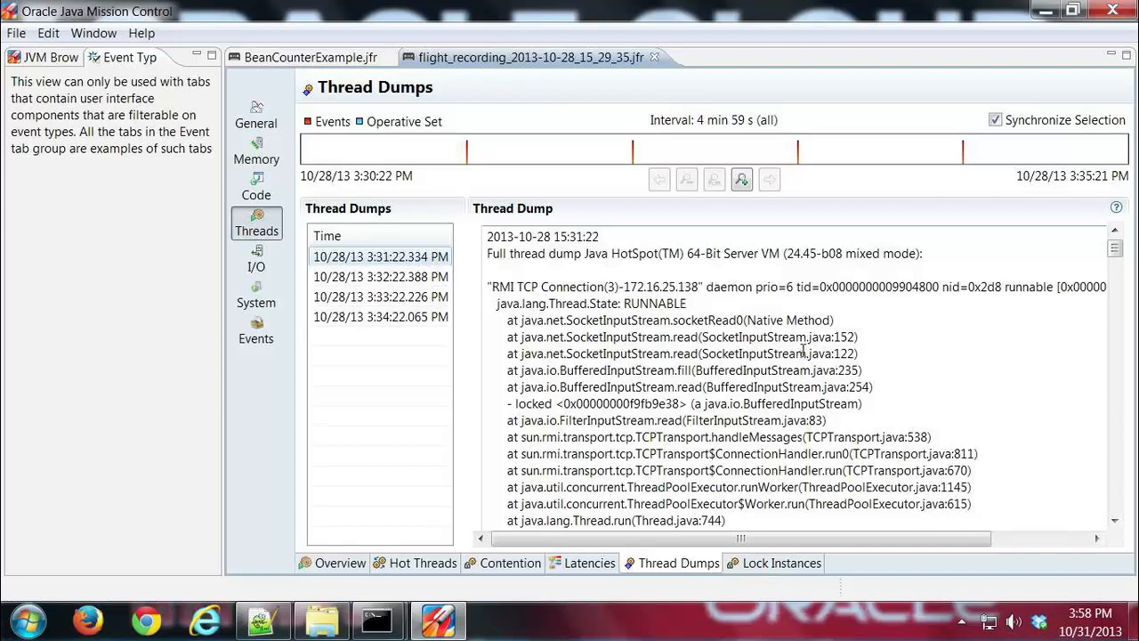
{"action": "mouse_move", "coordinate": [798, 402]}
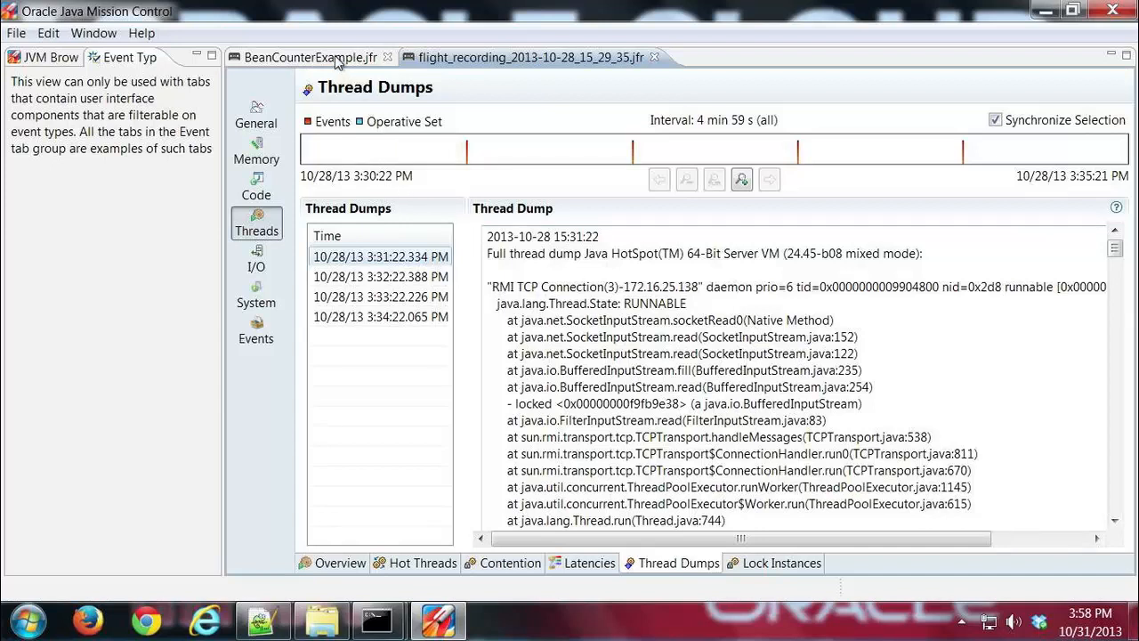
{"action": "mouse_move", "coordinate": [311, 57]}
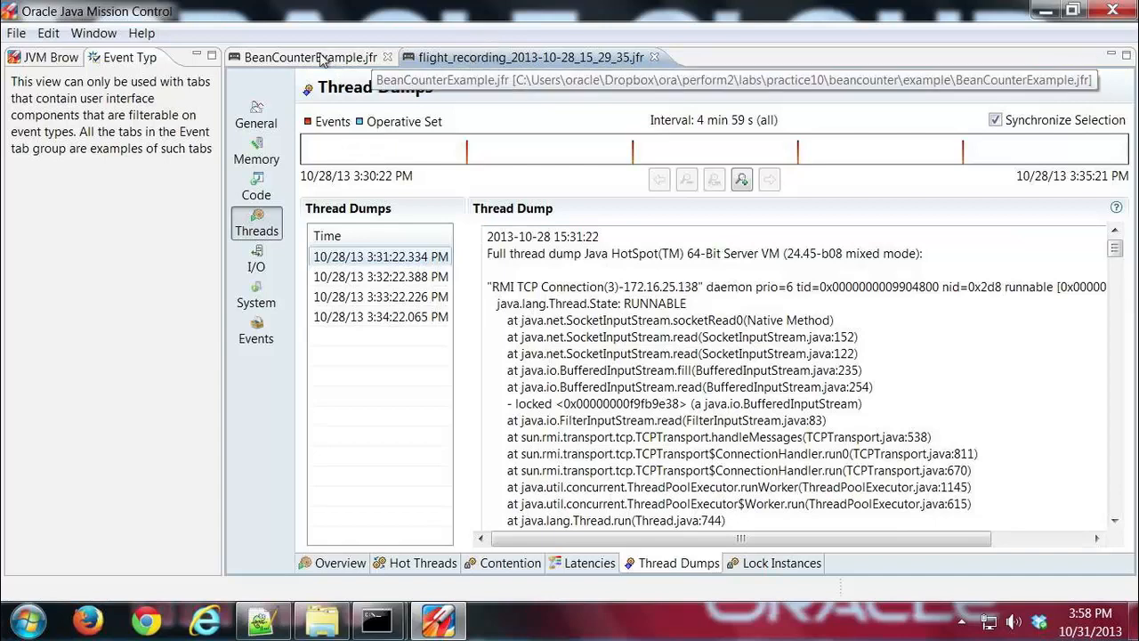
- Switch to BeanCounterExample.jfr and show its Contention page with com.example.BeanCounter as top blocking lock
{"action": "left_click", "coordinate": [338, 563]}
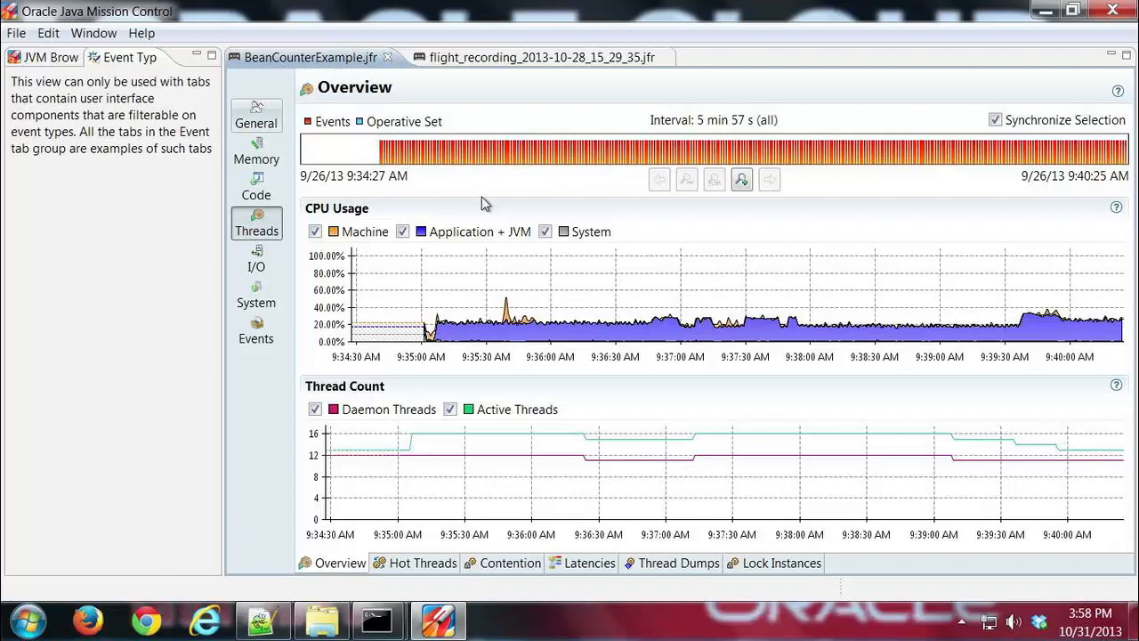
{"action": "mouse_move", "coordinate": [482, 203]}
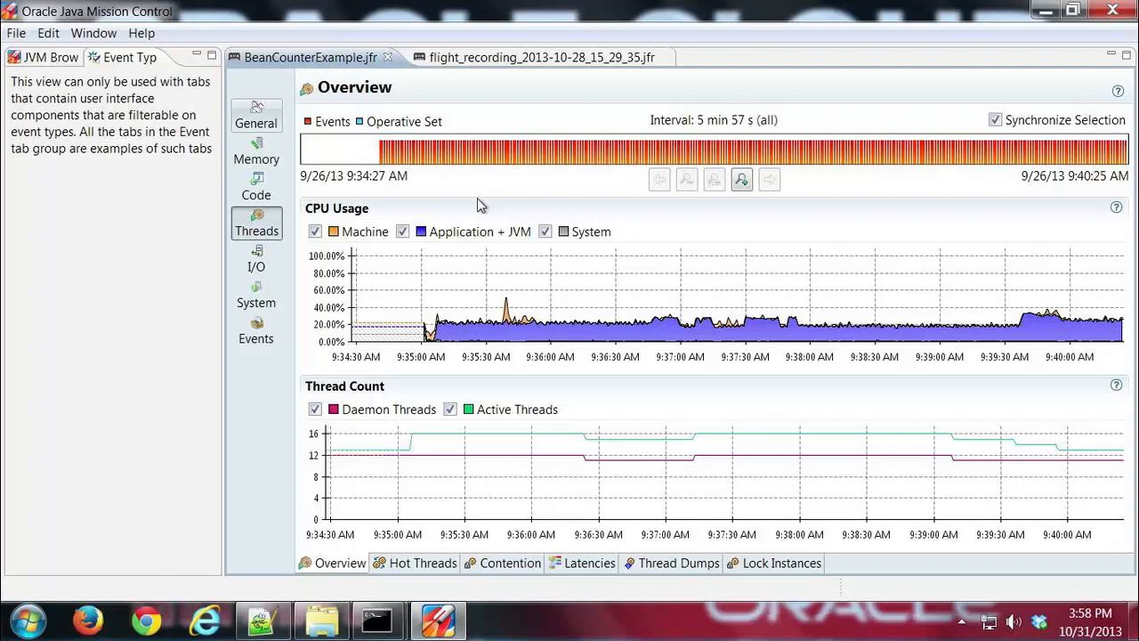
{"action": "mouse_move", "coordinate": [484, 267]}
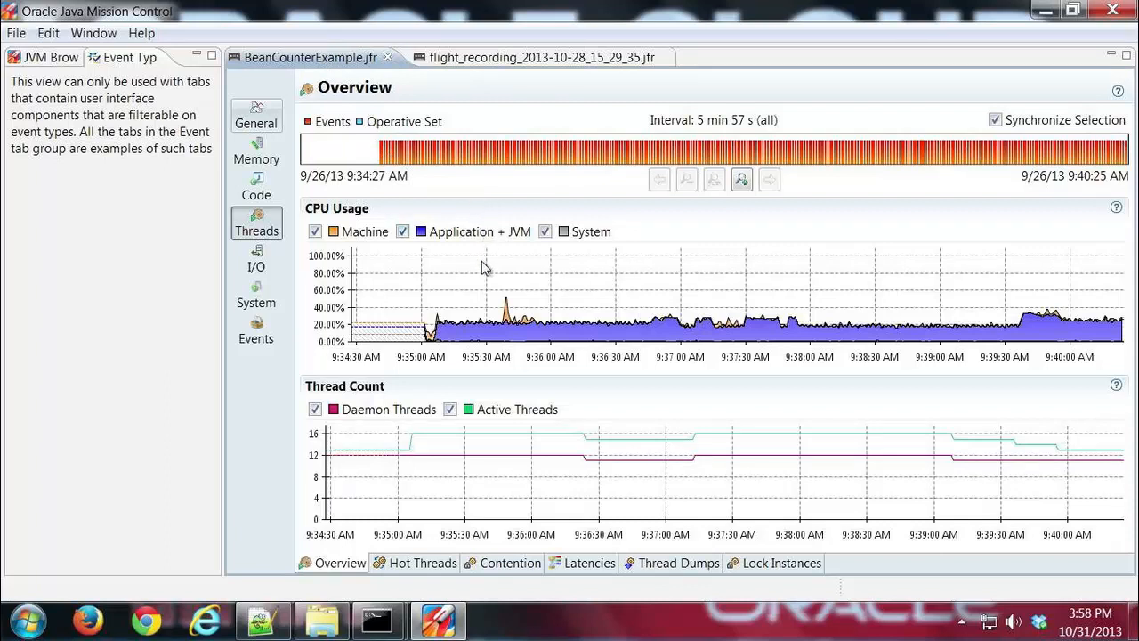
{"action": "mouse_move", "coordinate": [543, 322]}
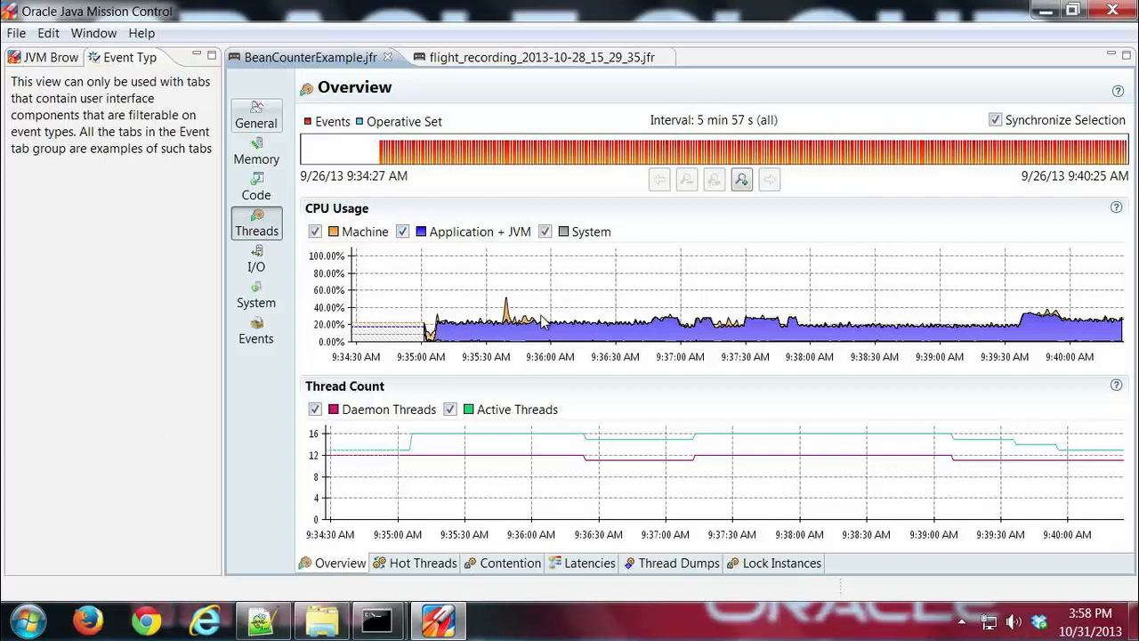
{"action": "mouse_move", "coordinate": [812, 322]}
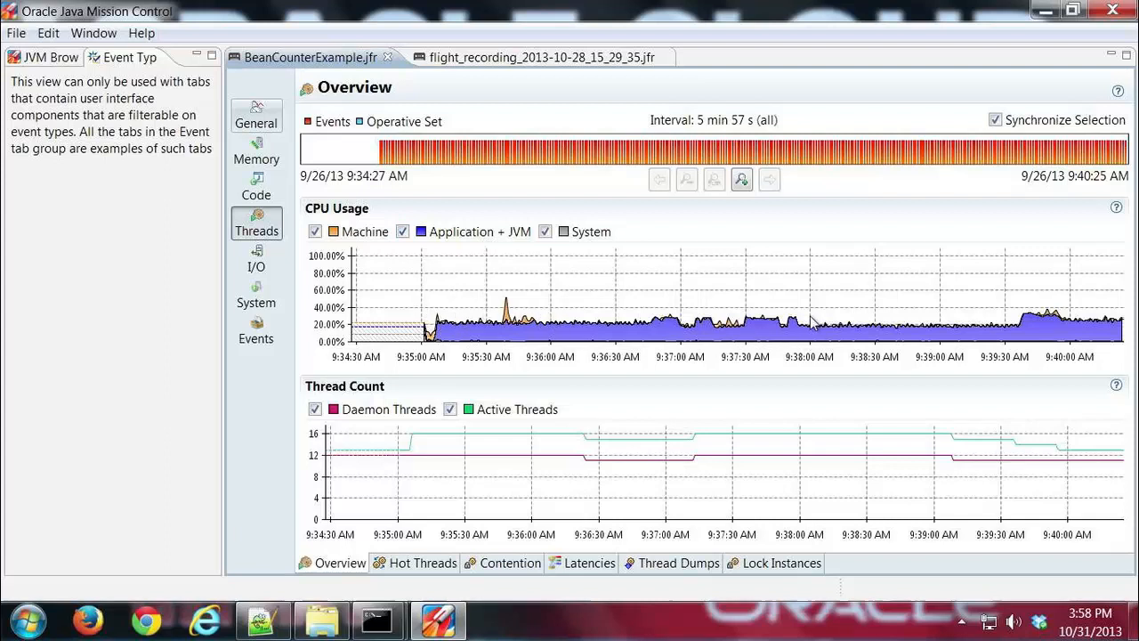
{"action": "mouse_move", "coordinate": [1022, 319]}
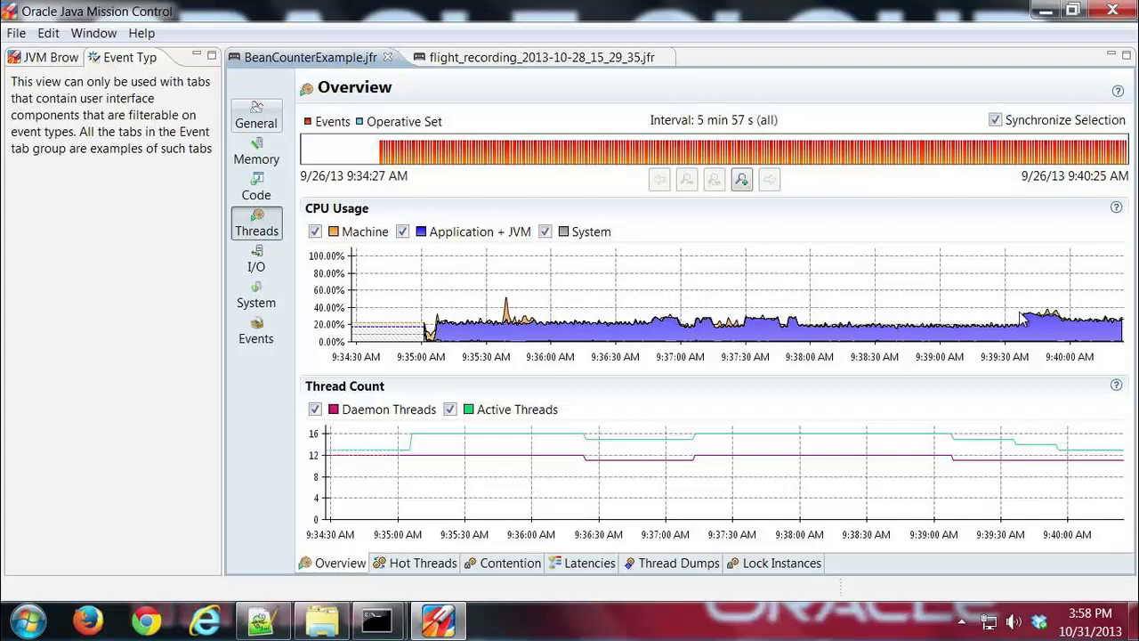
{"action": "mouse_move", "coordinate": [623, 302]}
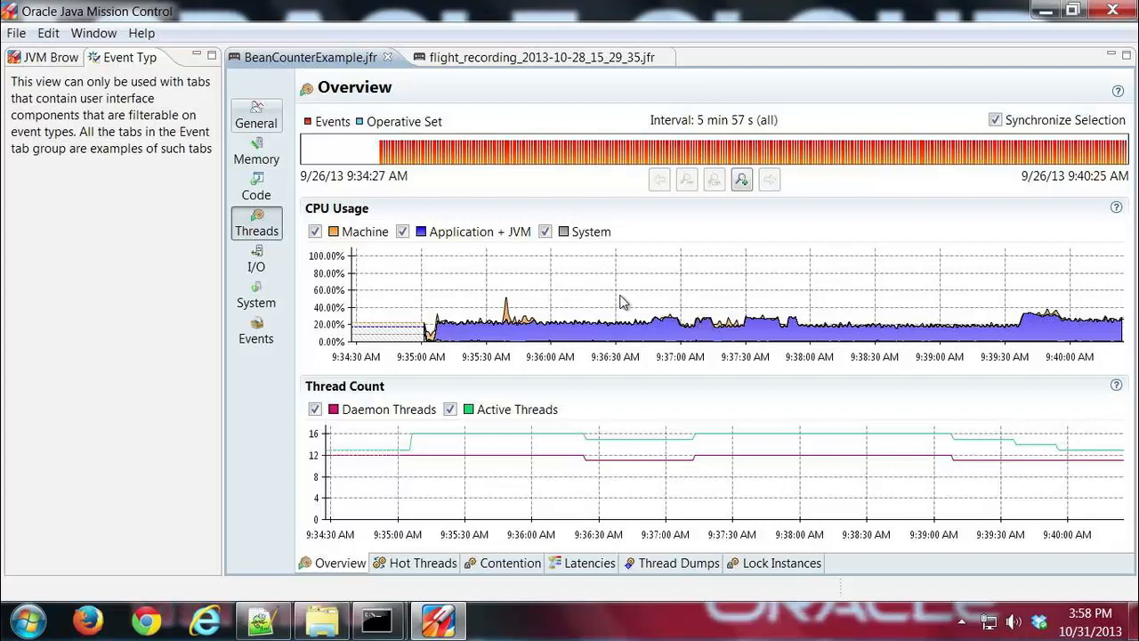
{"action": "mouse_move", "coordinate": [568, 283]}
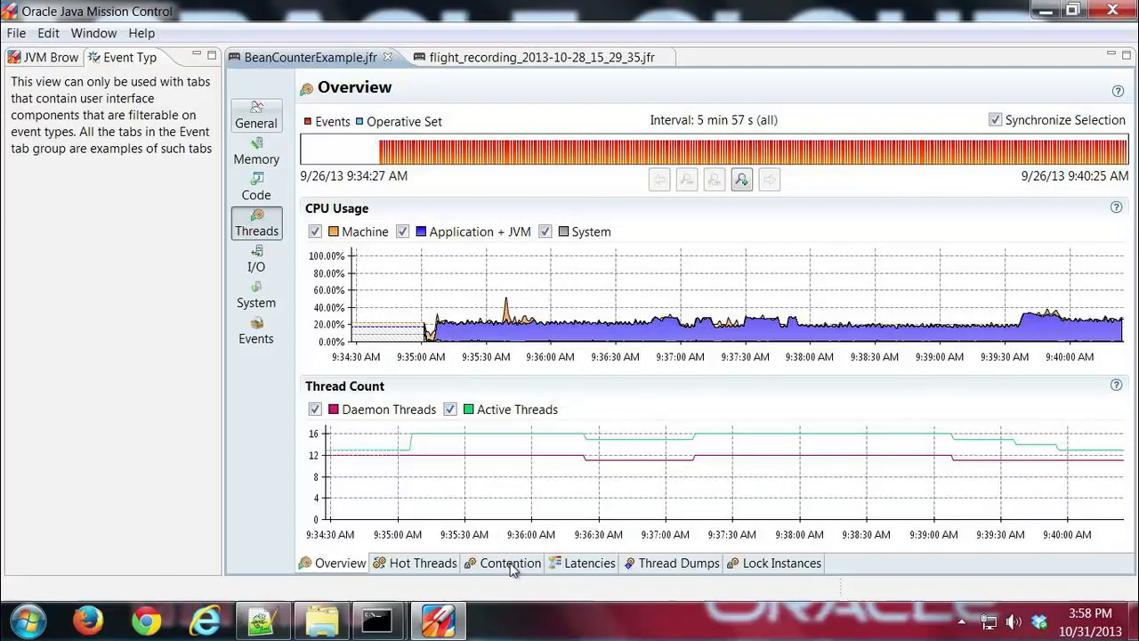
{"action": "left_click", "coordinate": [508, 562]}
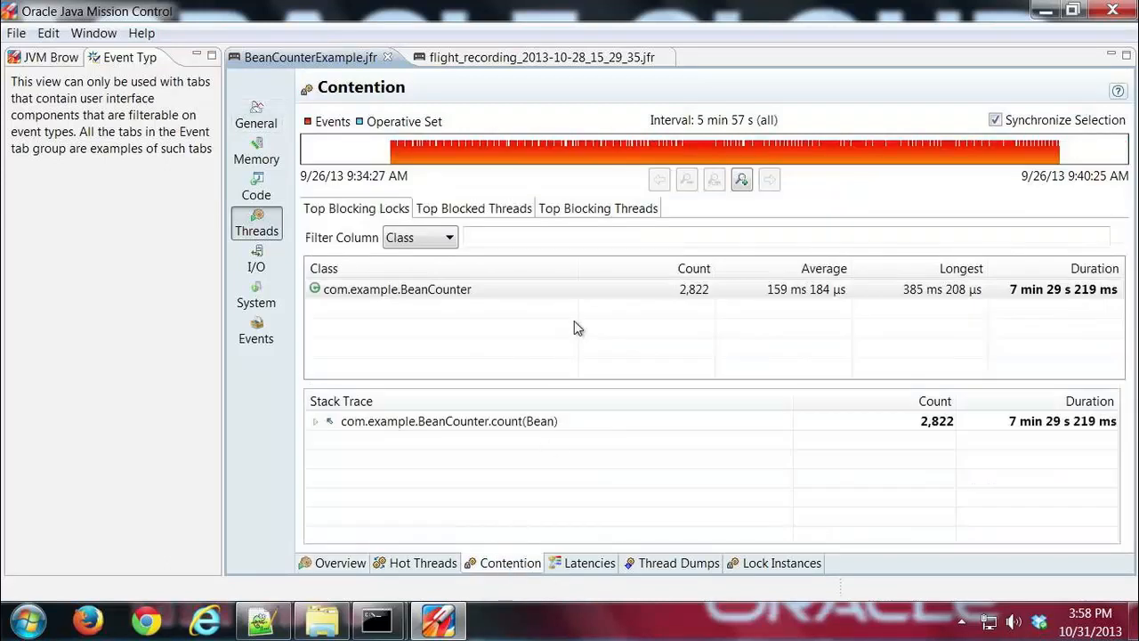
{"action": "mouse_move", "coordinate": [571, 322]}
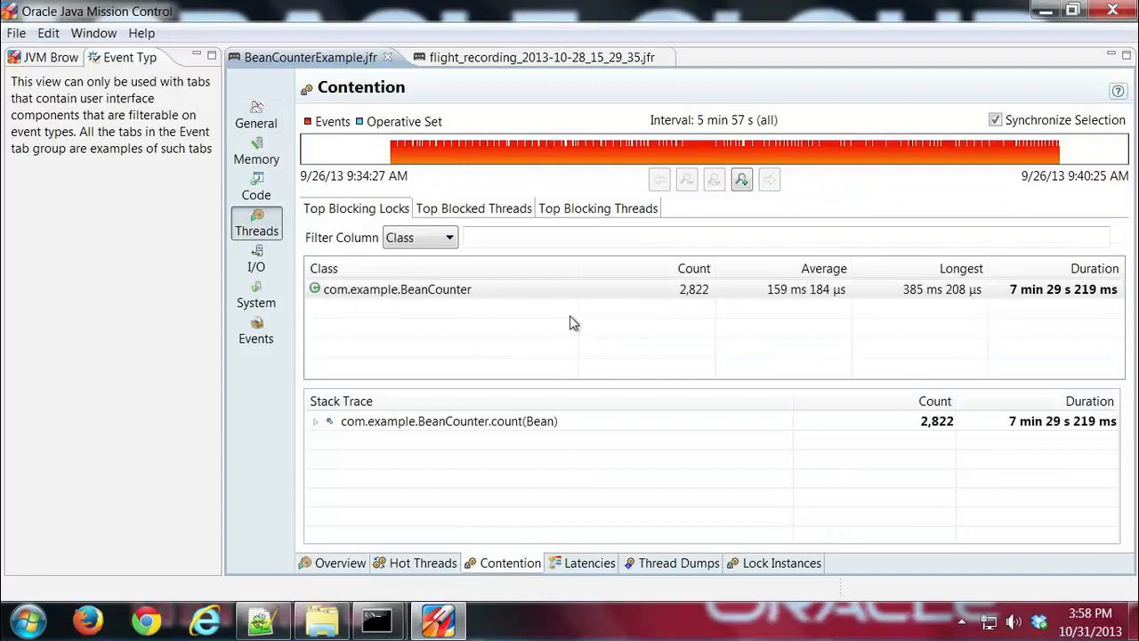
- Select the com.example.BeanCounter lock and expand its BeanCounter.count stack trace down to Thread.run
{"action": "left_click", "coordinate": [399, 288]}
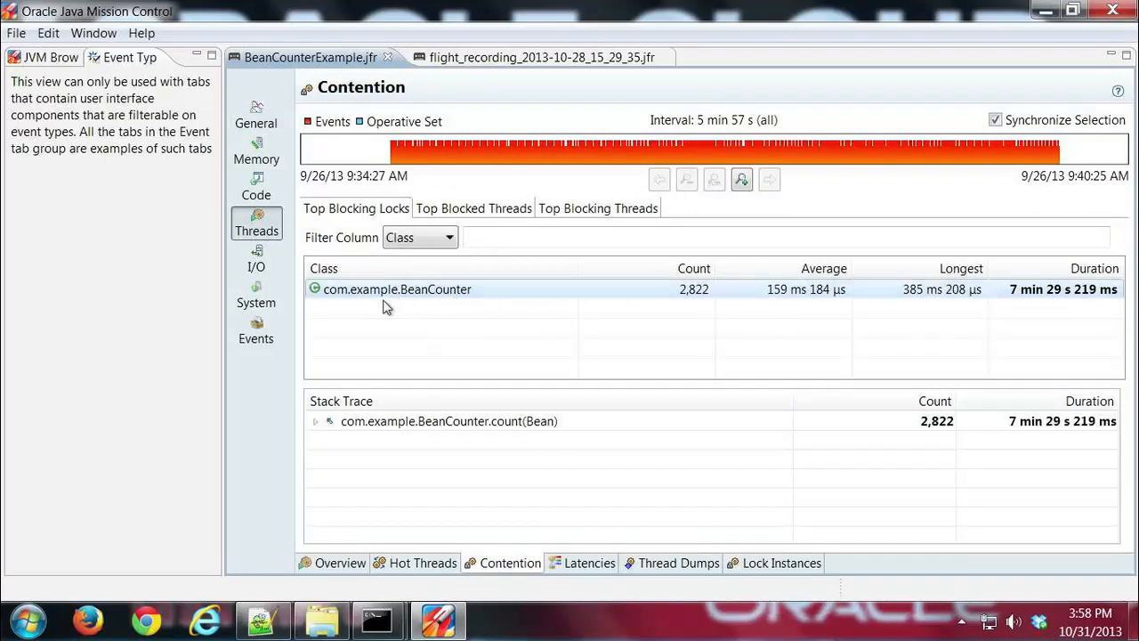
{"action": "mouse_move", "coordinate": [594, 310]}
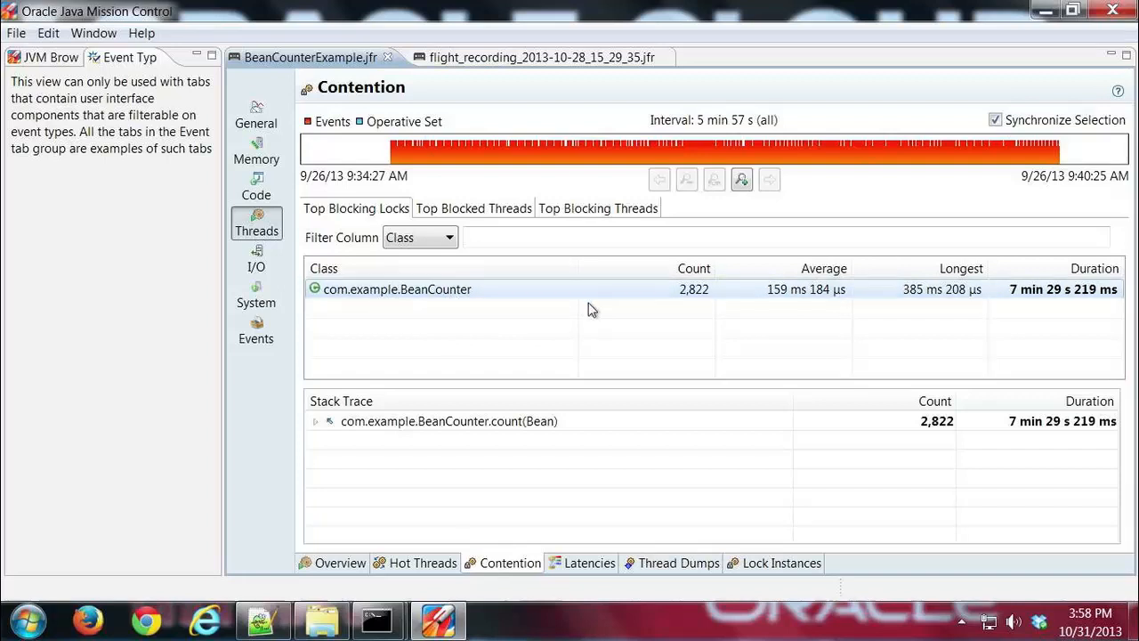
{"action": "mouse_move", "coordinate": [751, 307]}
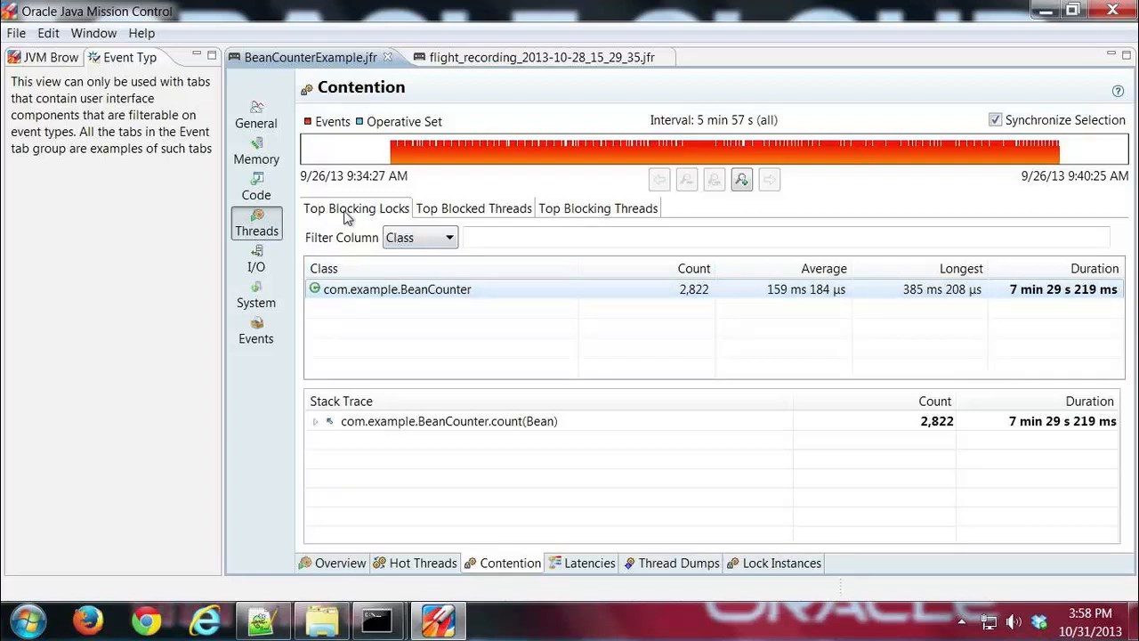
{"action": "mouse_move", "coordinate": [571, 306]}
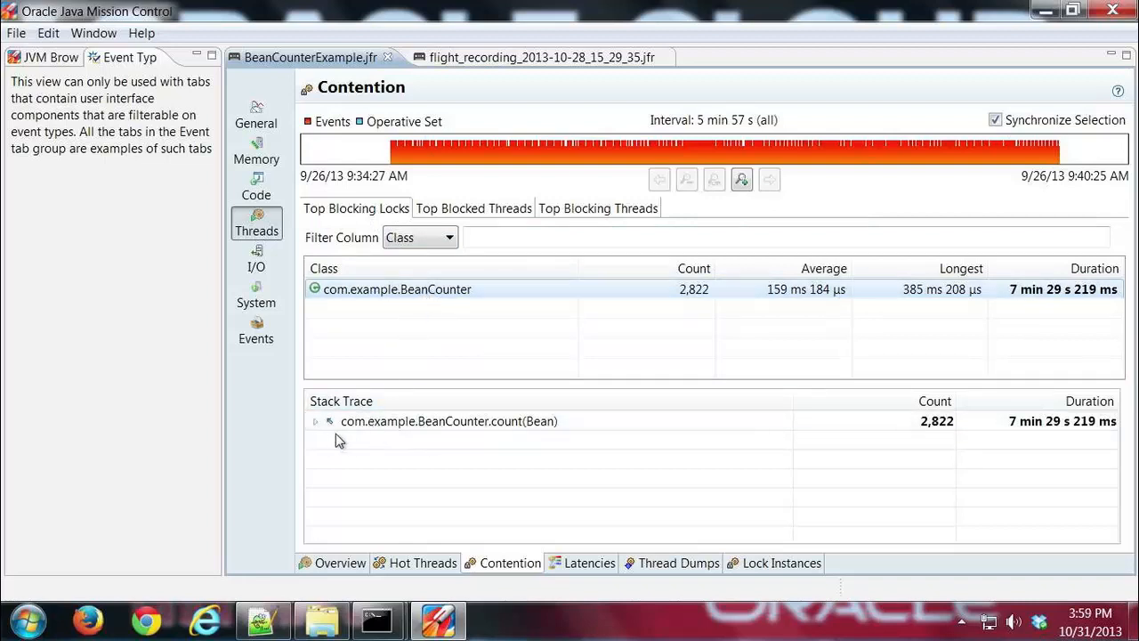
{"action": "right_click", "coordinate": [449, 420]}
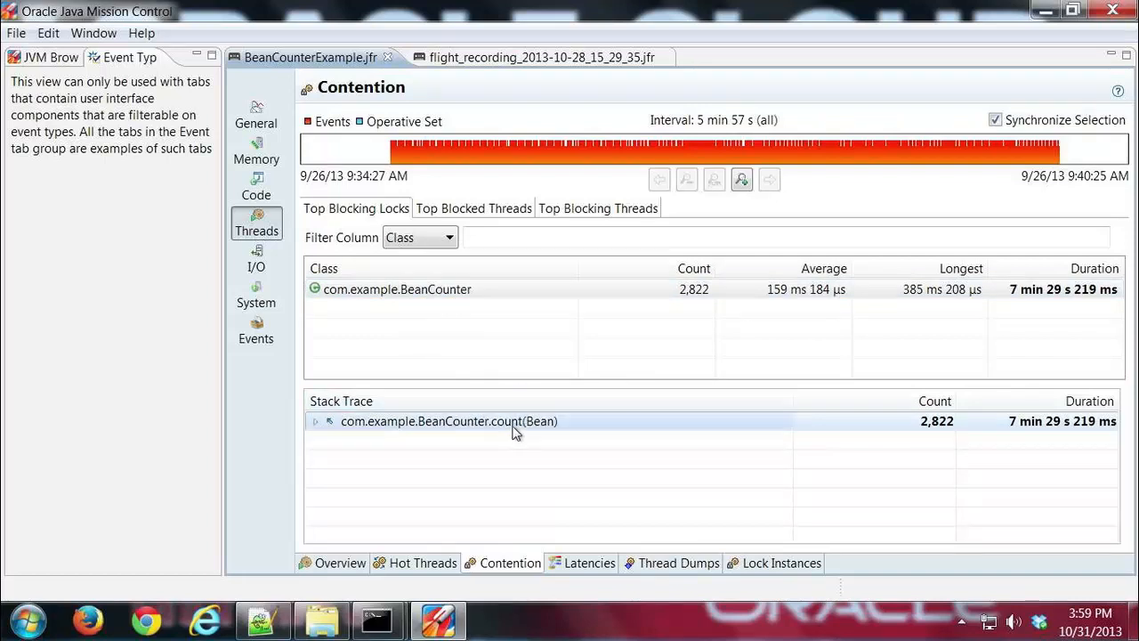
{"action": "left_click", "coordinate": [315, 420]}
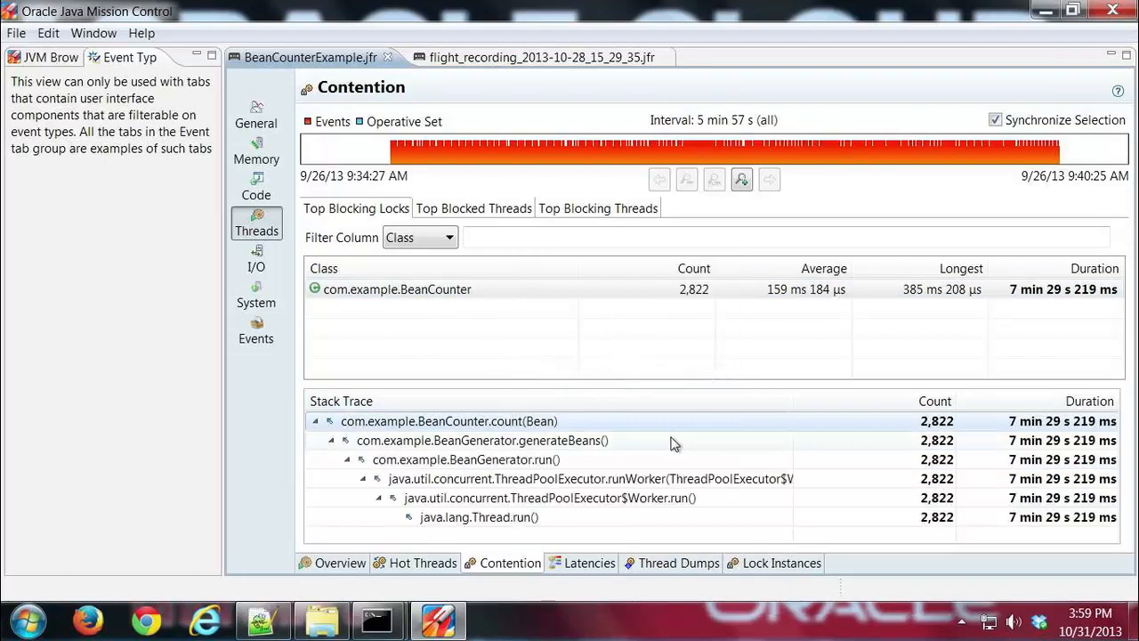
{"action": "mouse_move", "coordinate": [525, 440]}
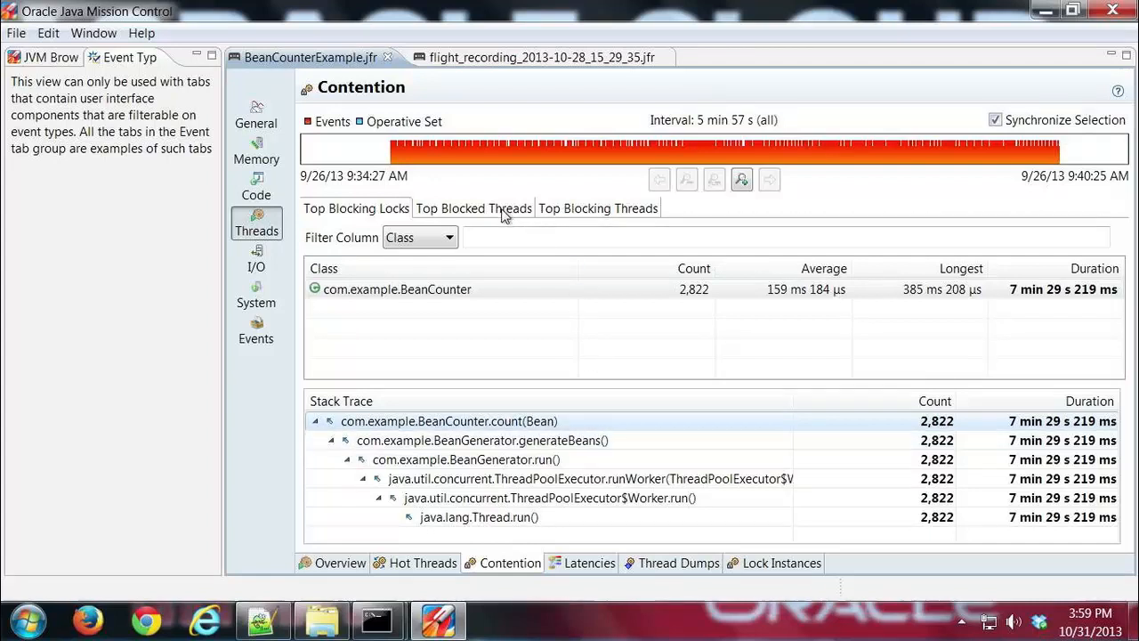
{"action": "left_click", "coordinate": [474, 208]}
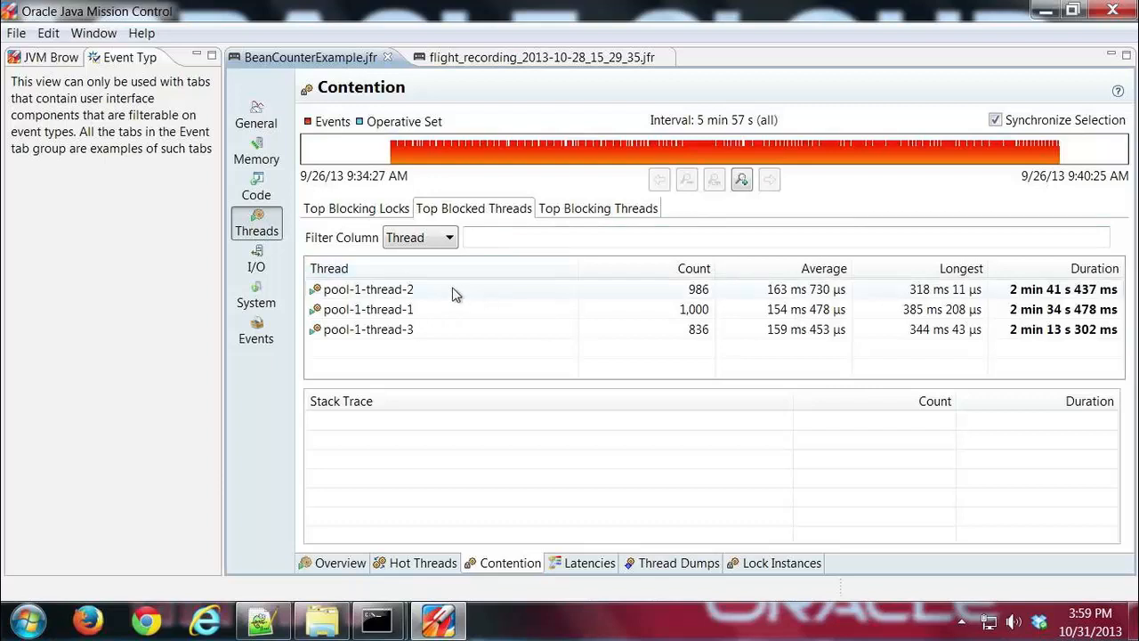
{"action": "mouse_move", "coordinate": [509, 309]}
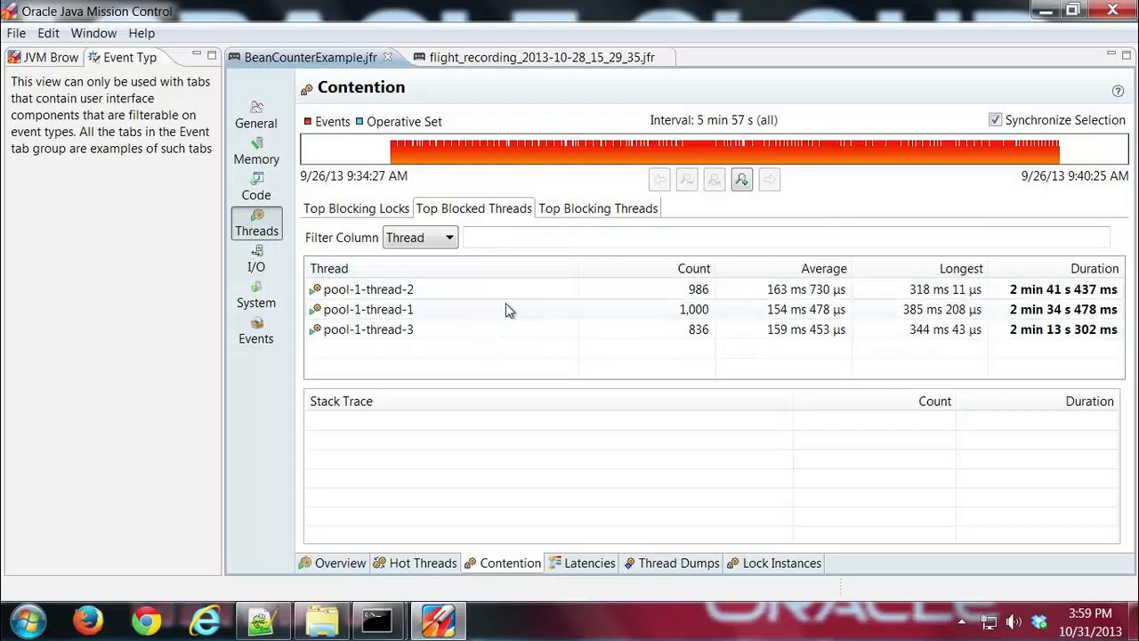
{"action": "mouse_move", "coordinate": [477, 301]}
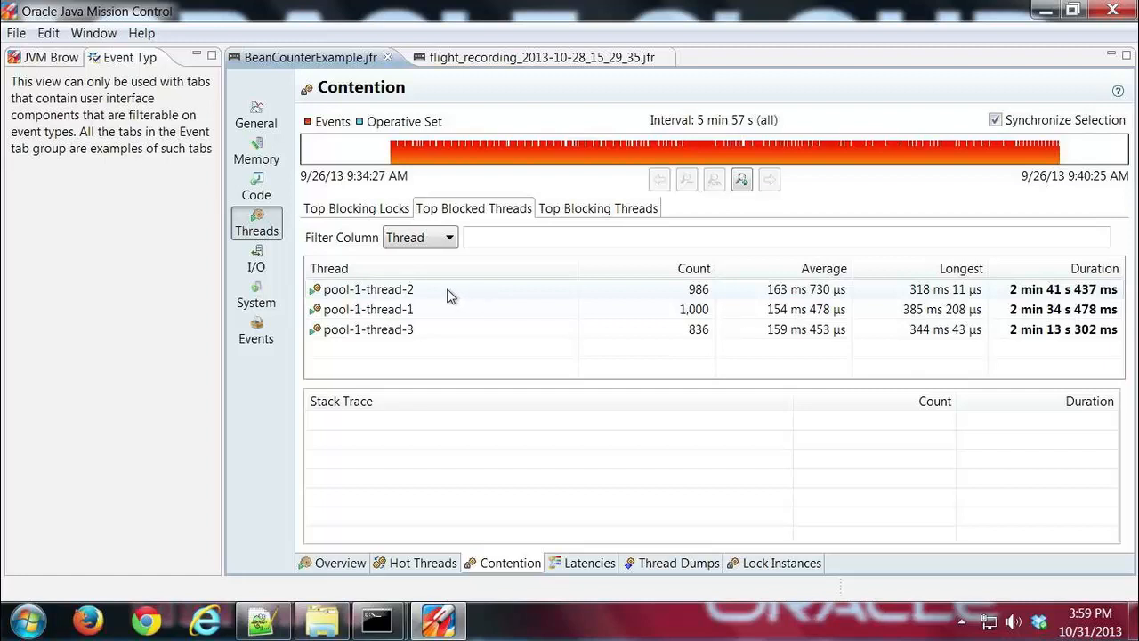
{"action": "mouse_move", "coordinate": [454, 328]}
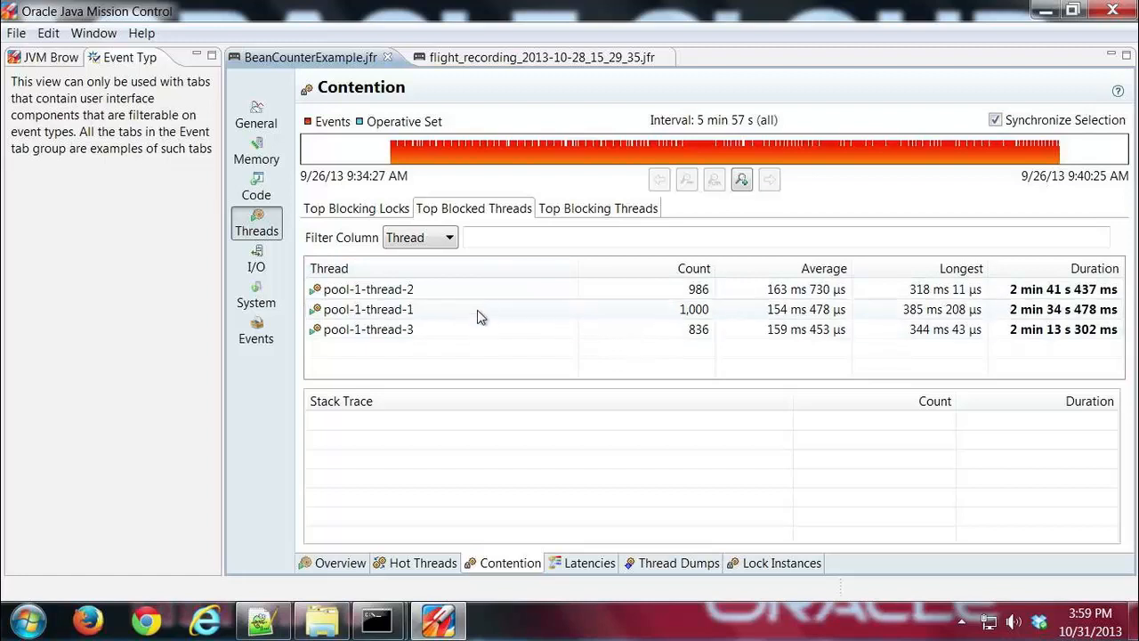
{"action": "mouse_move", "coordinate": [609, 217]}
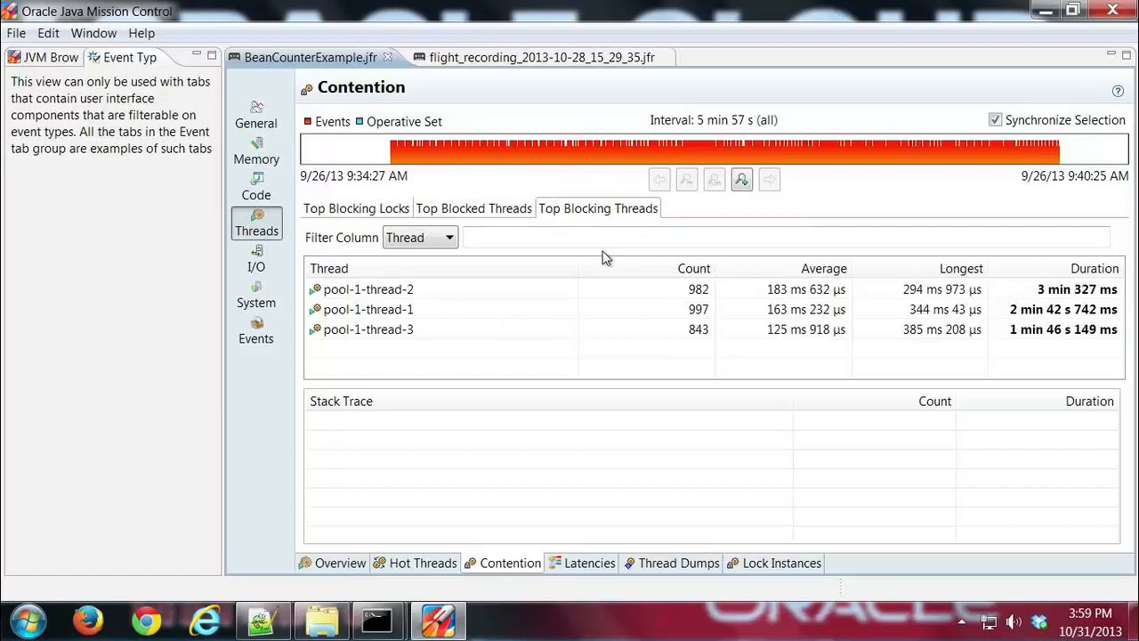
{"action": "mouse_move", "coordinate": [588, 301]}
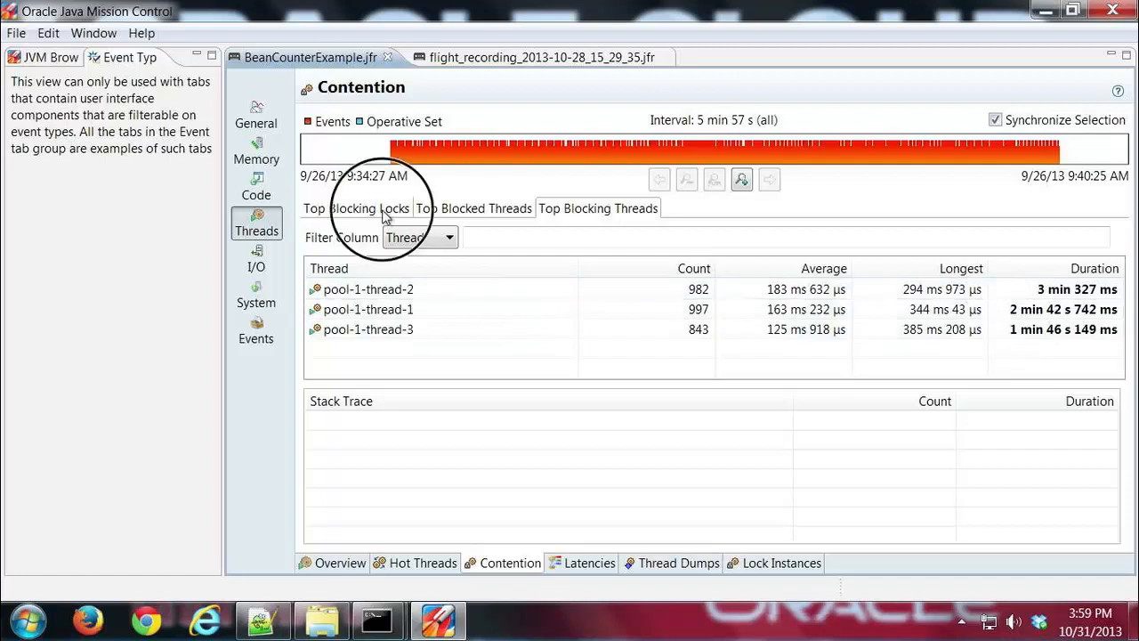
{"action": "left_click", "coordinate": [449, 237]}
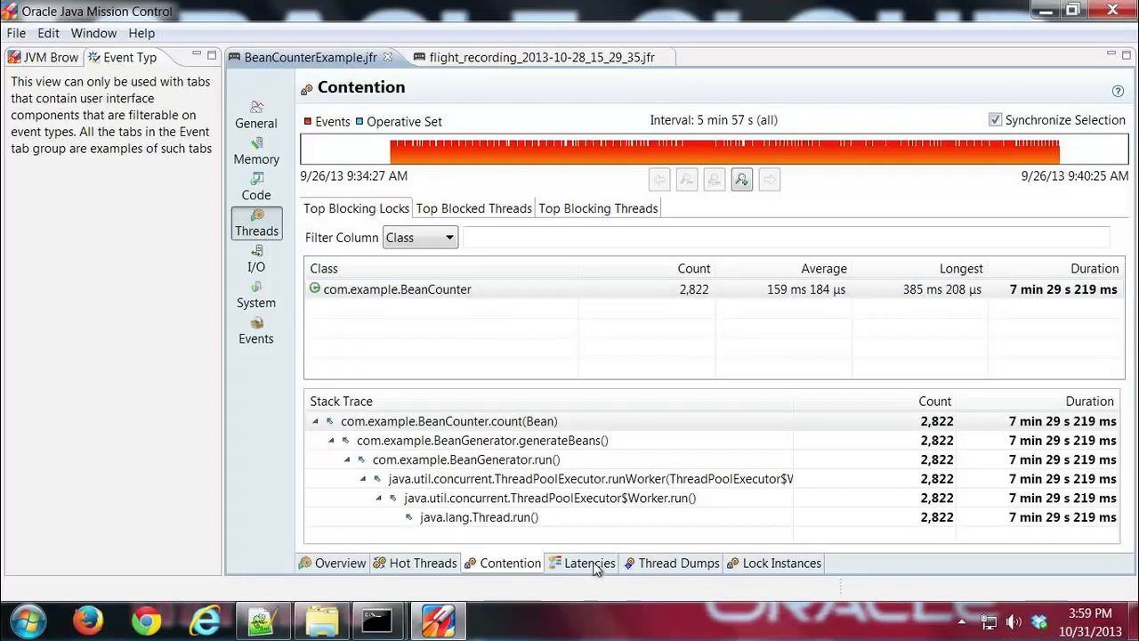
- Show Latencies and select Java Monitor Blocked (2,822 events) to list its BeanCounter.count stack trace
{"action": "left_click", "coordinate": [589, 562]}
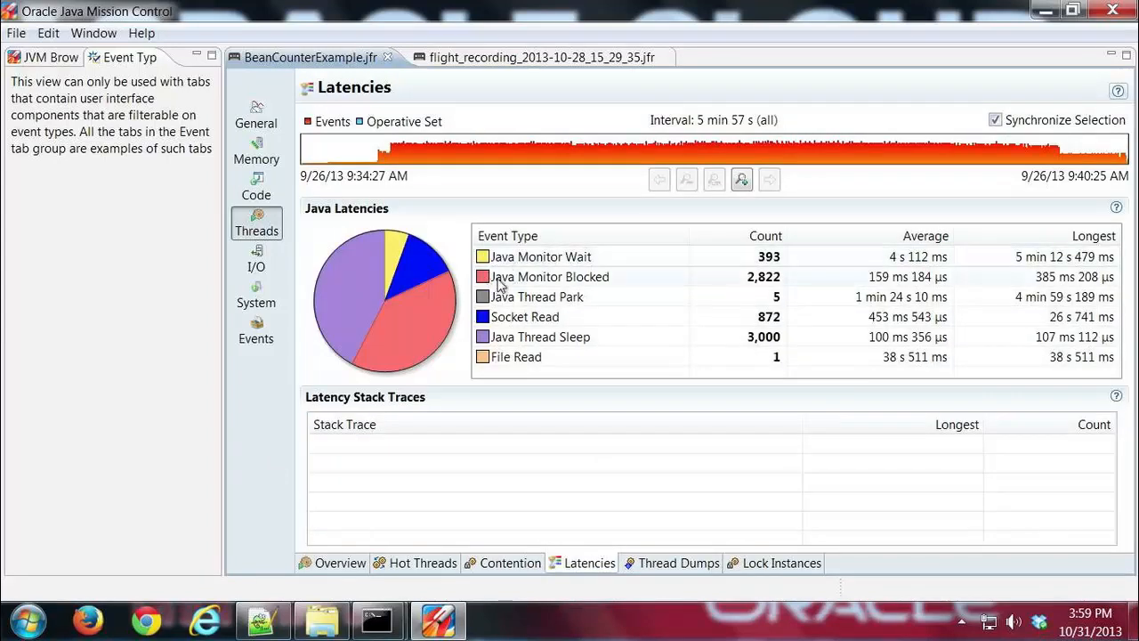
{"action": "mouse_move", "coordinate": [585, 287]}
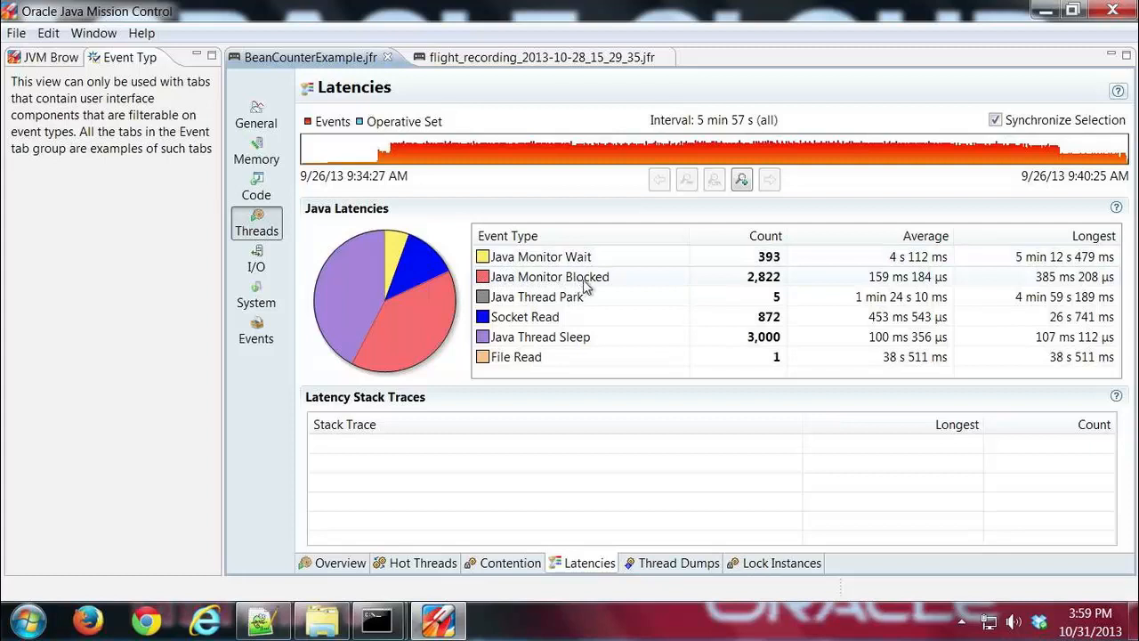
{"action": "mouse_move", "coordinate": [436, 320]}
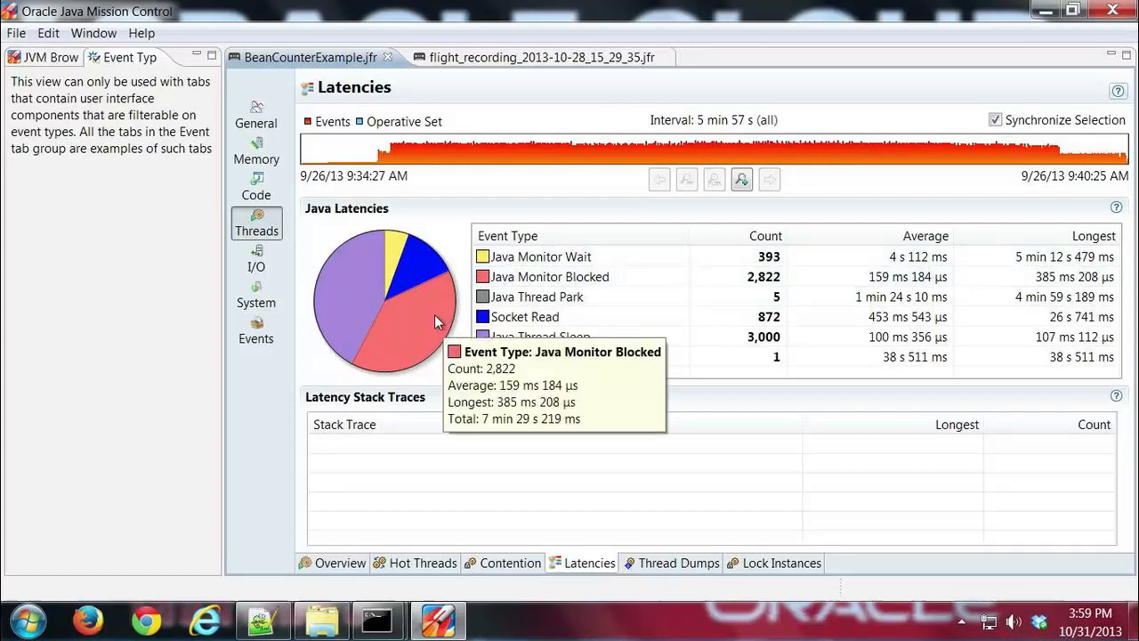
{"action": "mouse_move", "coordinate": [424, 299]}
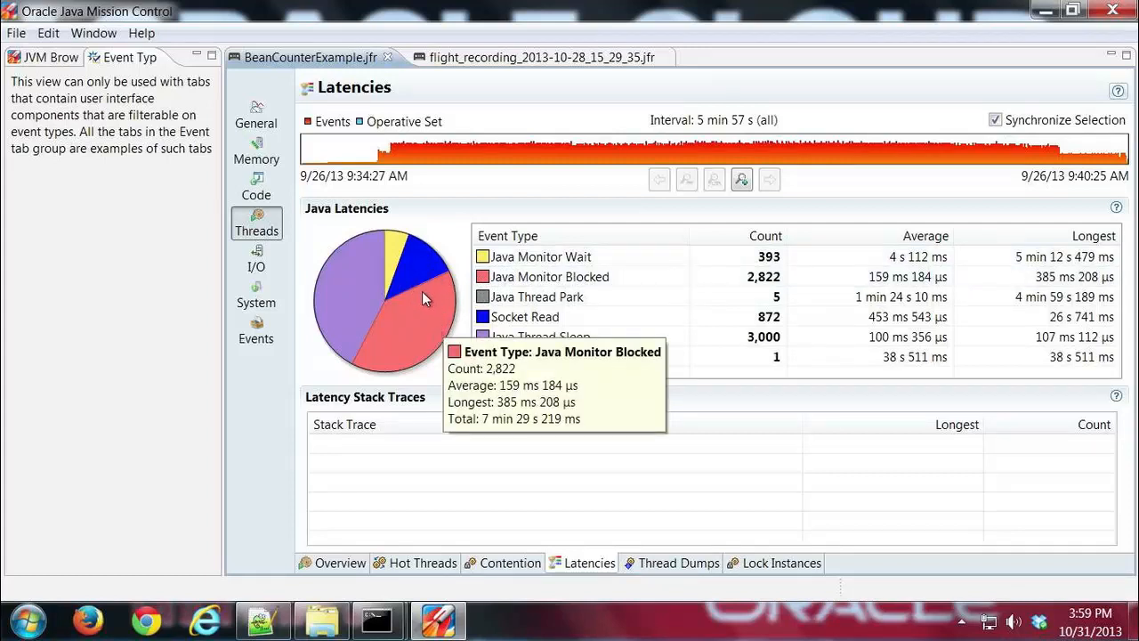
{"action": "mouse_move", "coordinate": [534, 281]}
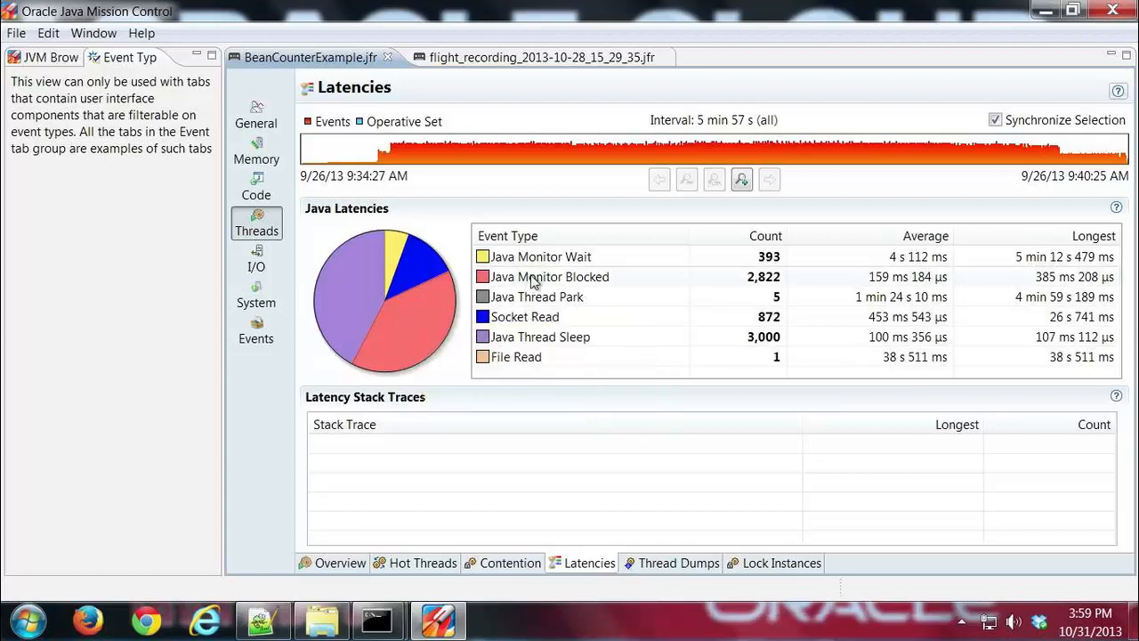
{"action": "left_click", "coordinate": [548, 278]}
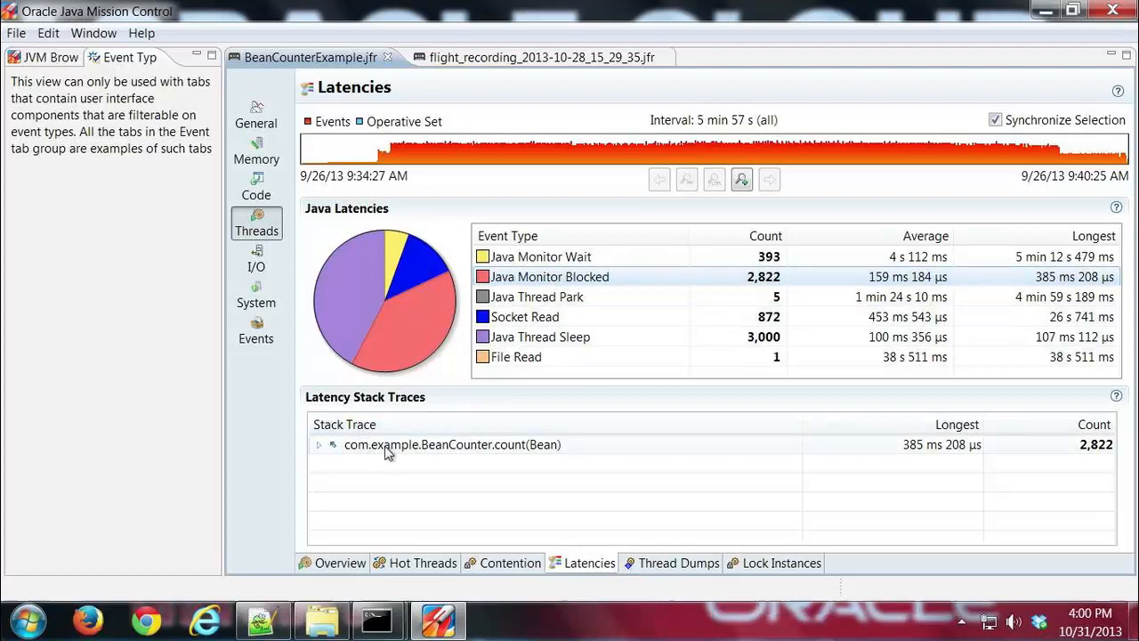
{"action": "mouse_move", "coordinate": [402, 452]}
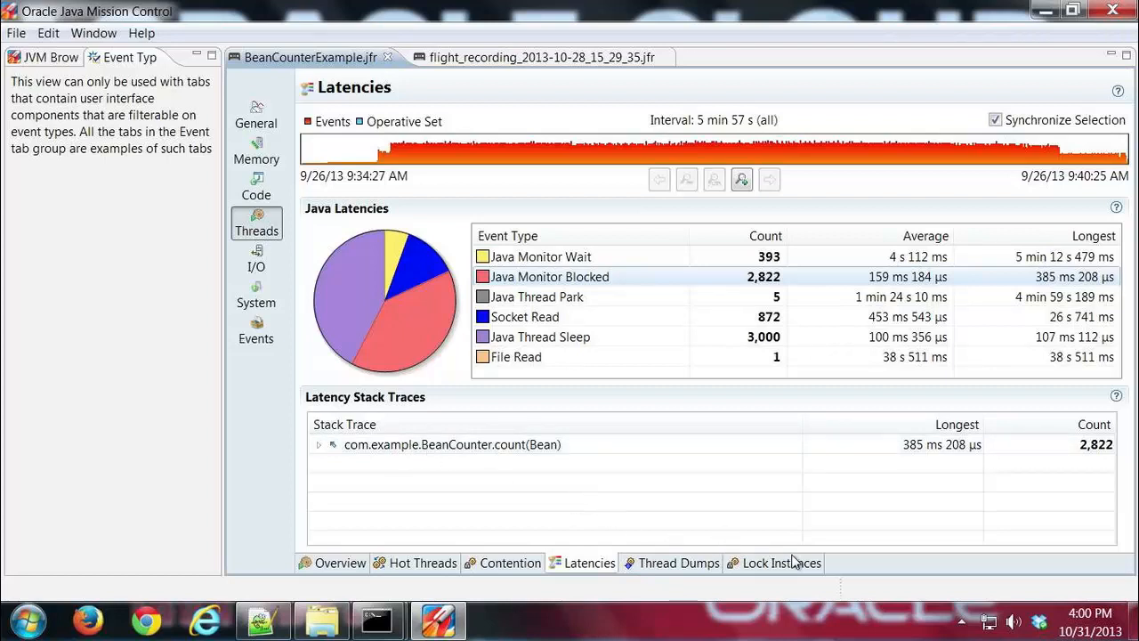
- Show Lock Instances and expand the BeanCounter monitor's BeanCounter.count trace subtree fully
{"action": "left_click", "coordinate": [780, 562]}
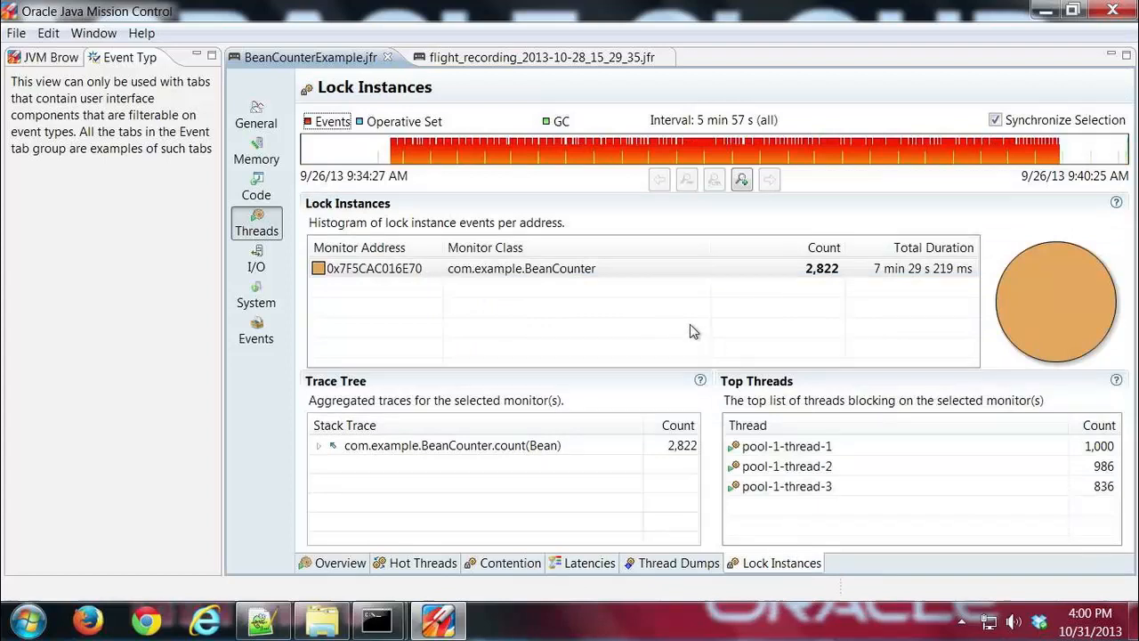
{"action": "mouse_move", "coordinate": [680, 312]}
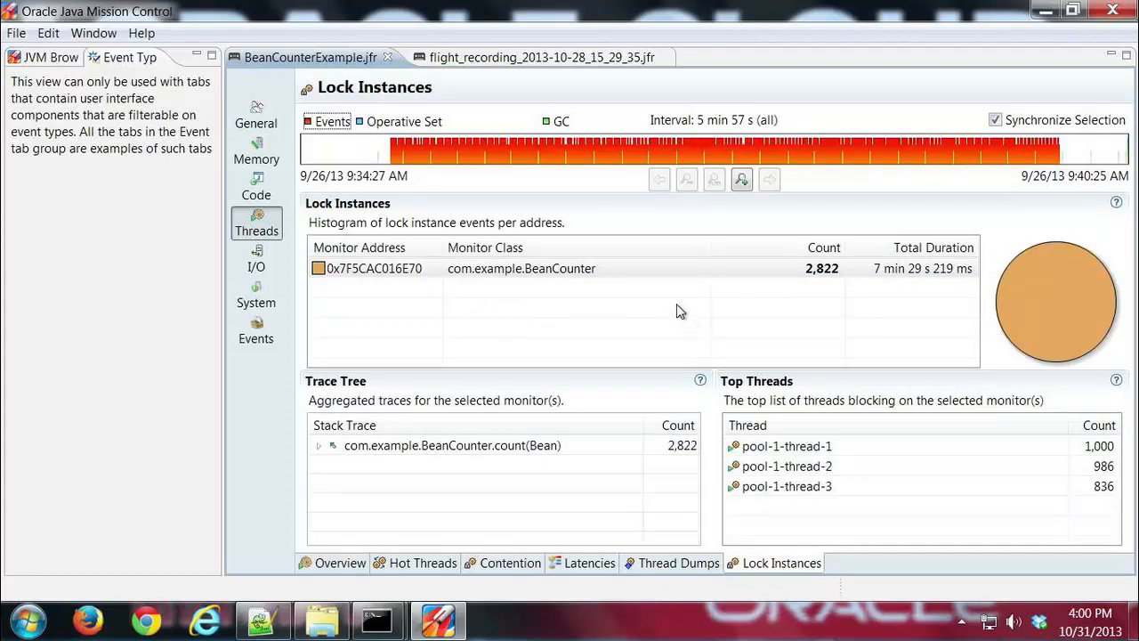
{"action": "mouse_move", "coordinate": [668, 300]}
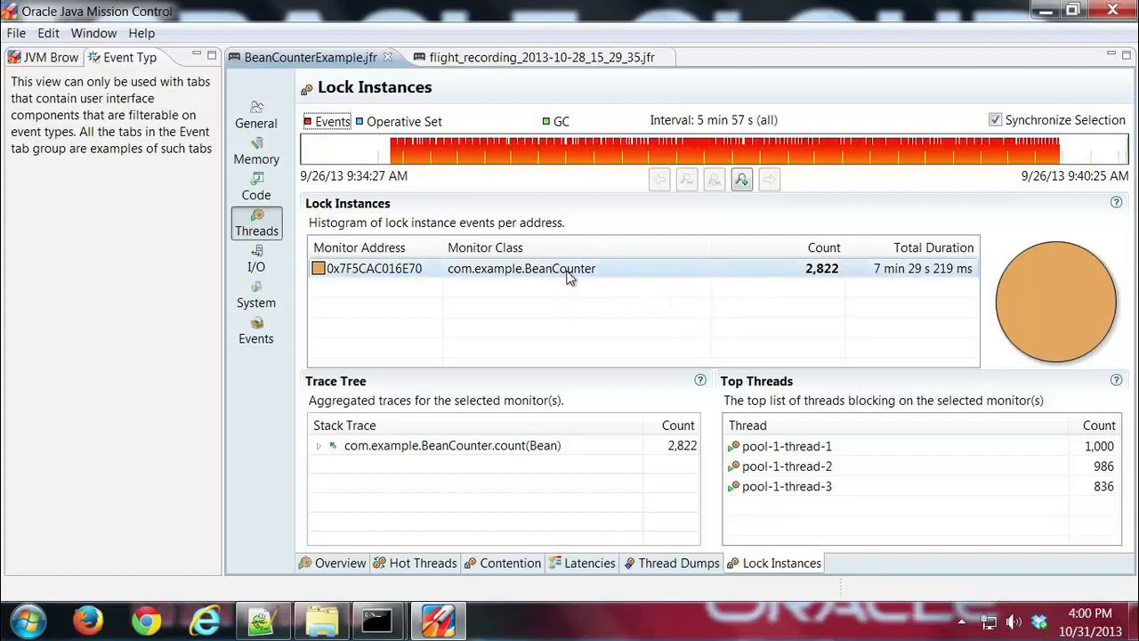
{"action": "mouse_move", "coordinate": [922, 274]}
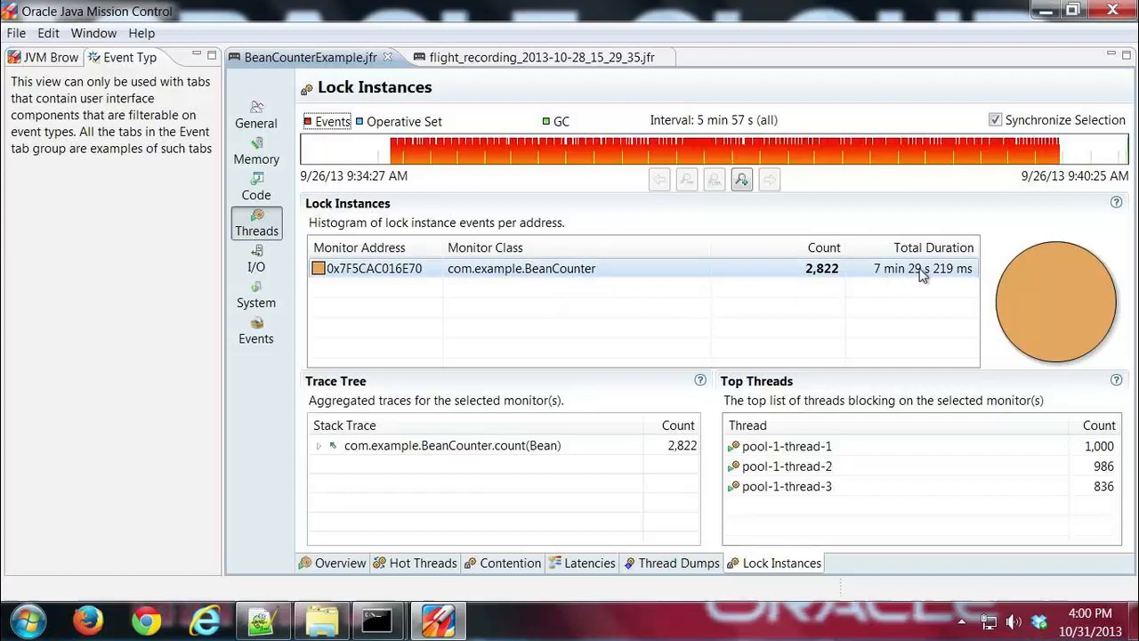
{"action": "mouse_move", "coordinate": [886, 270]}
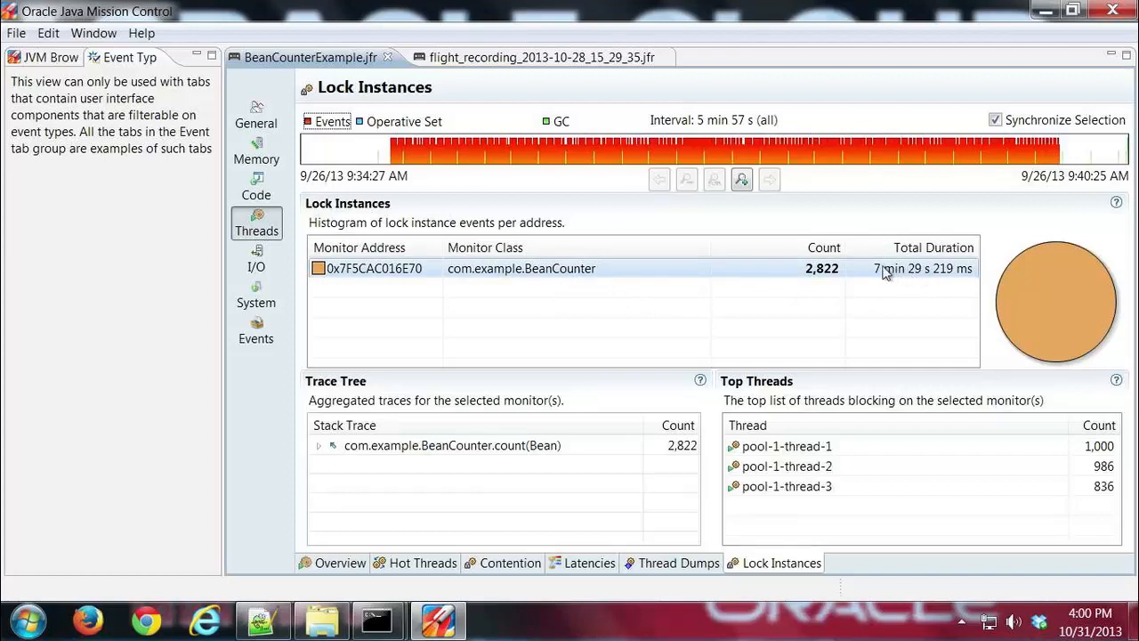
{"action": "mouse_move", "coordinate": [922, 274]}
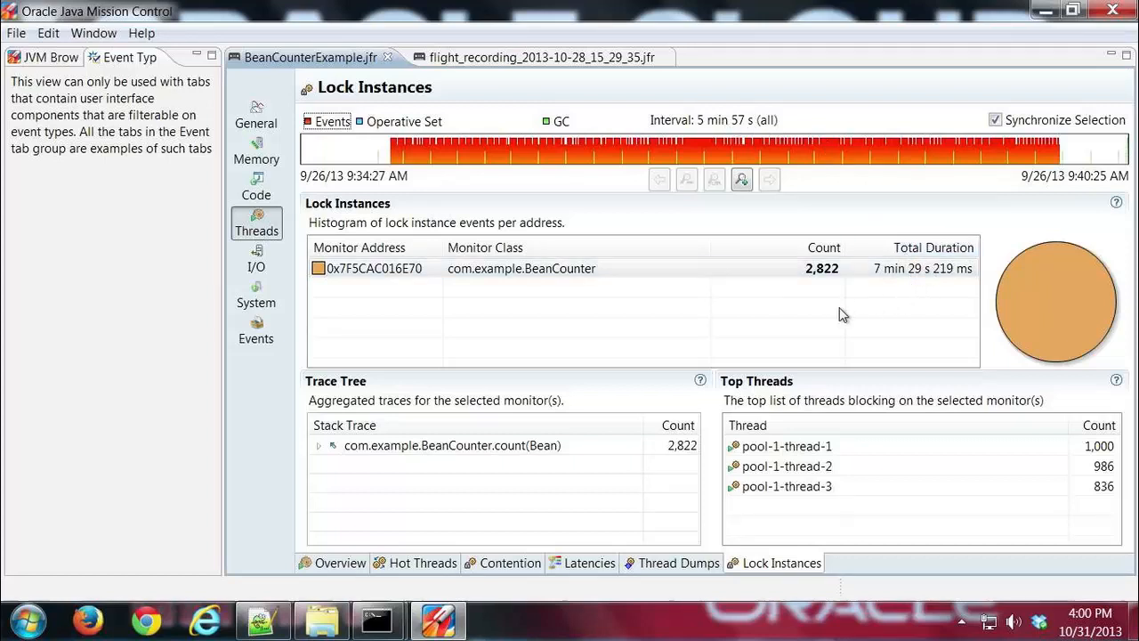
{"action": "mouse_move", "coordinate": [559, 289]}
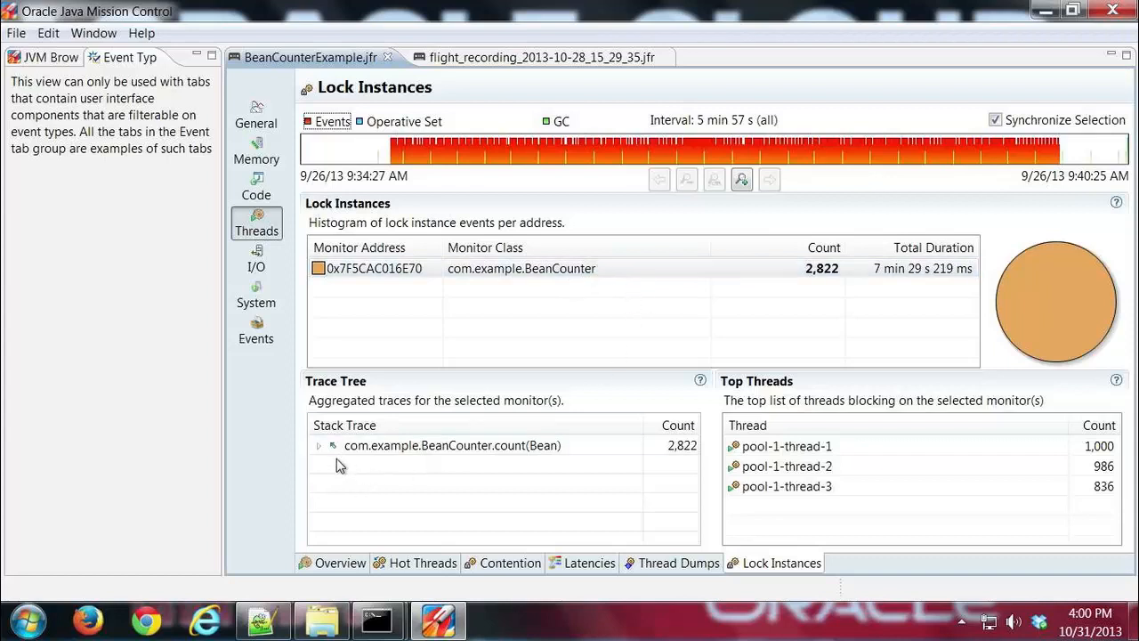
{"action": "right_click", "coordinate": [452, 445]}
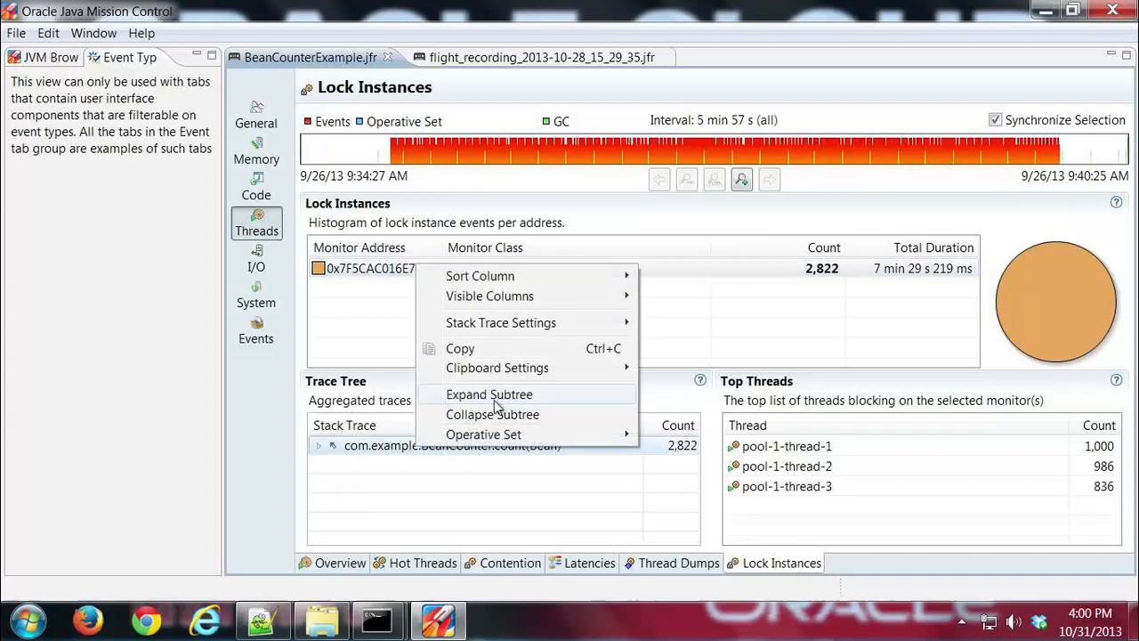
{"action": "left_click", "coordinate": [488, 395]}
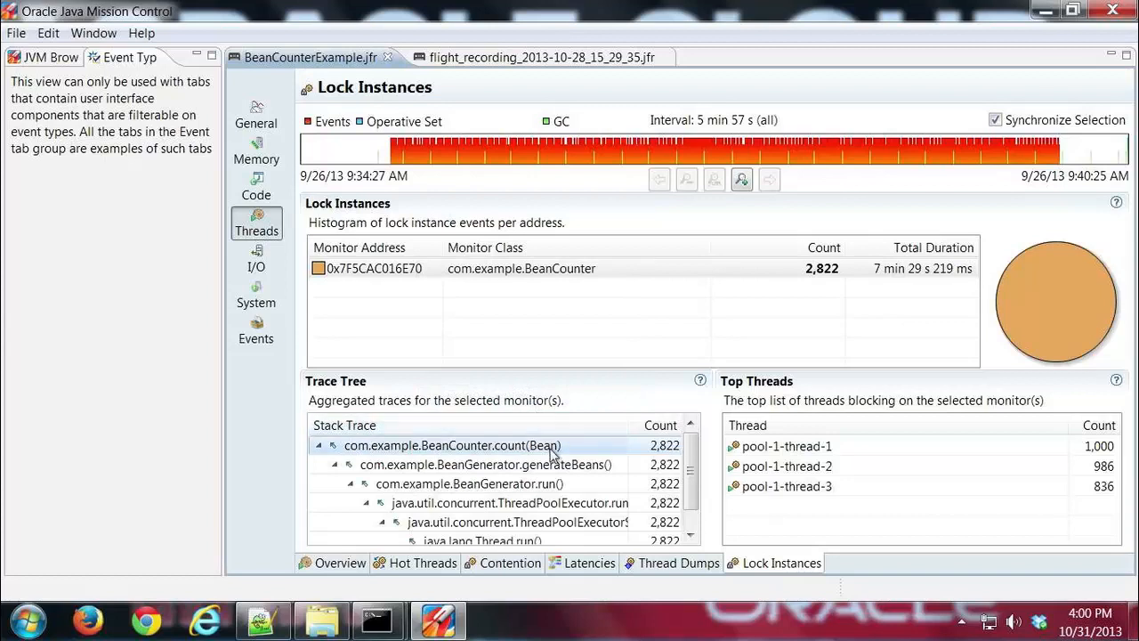